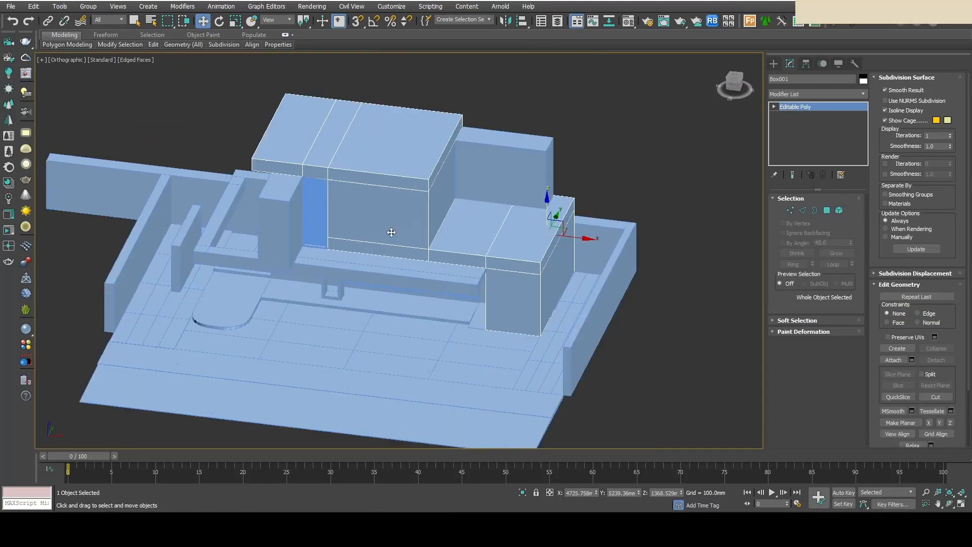
Step: Select the 25 house objects so the Brushed Metal material can be edited
left_click_drag(391, 233, 391, 207)
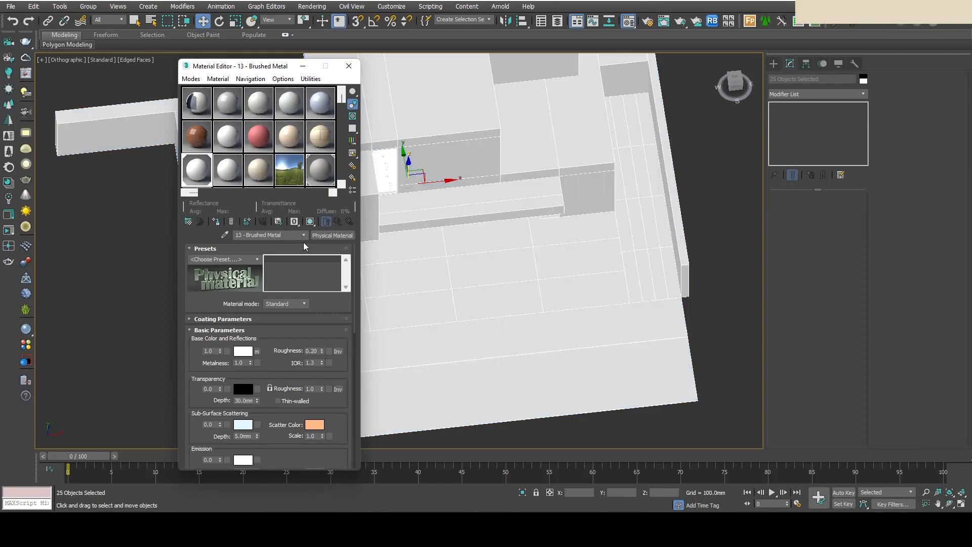
Step: Make Brushed Metal a CoronaLegacyMtl with warm grey diffuse 100,96,91
left_click(332, 235)
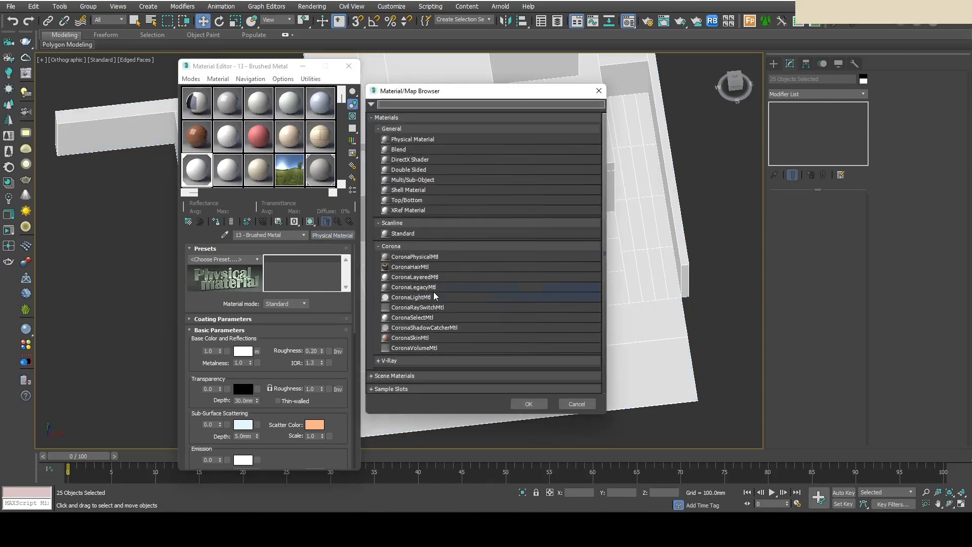
left_click(413, 287)
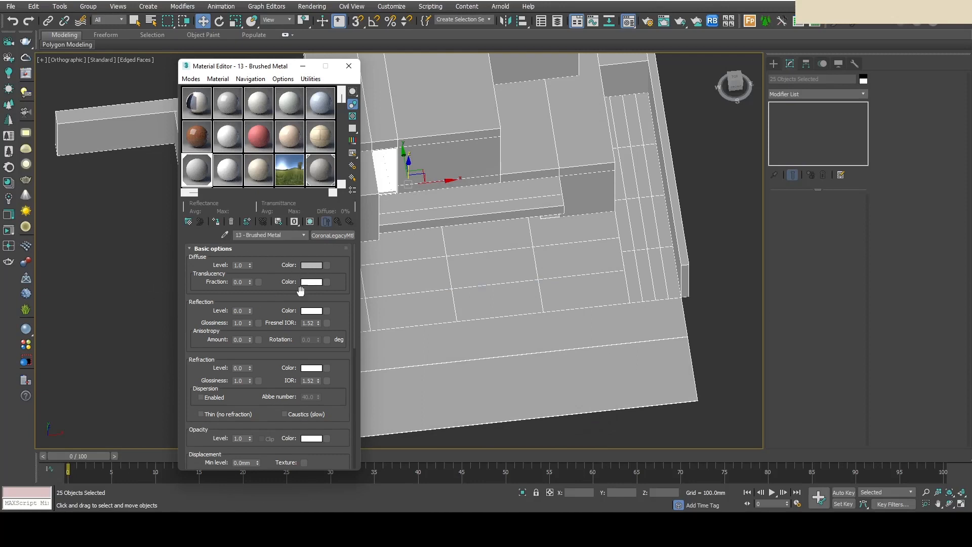
left_click(311, 265)
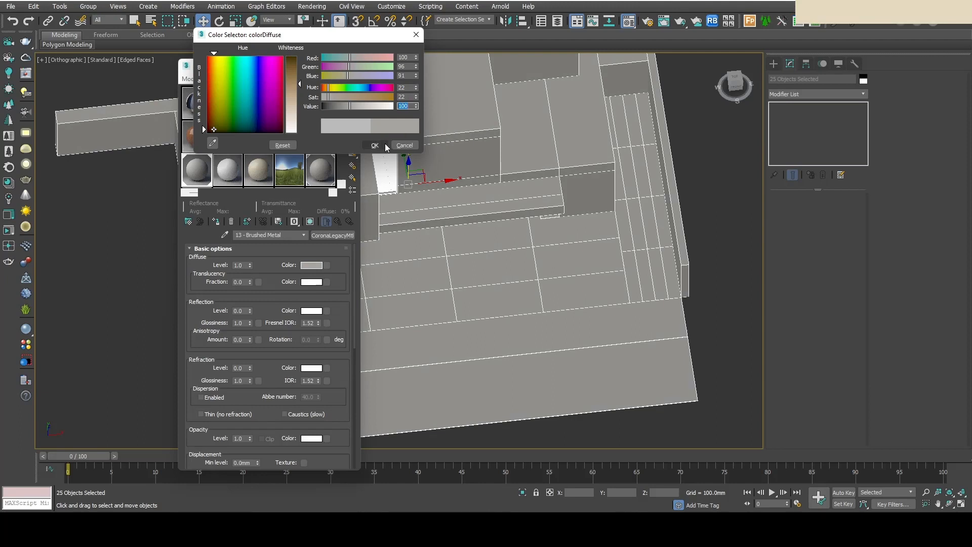
left_click(404, 145)
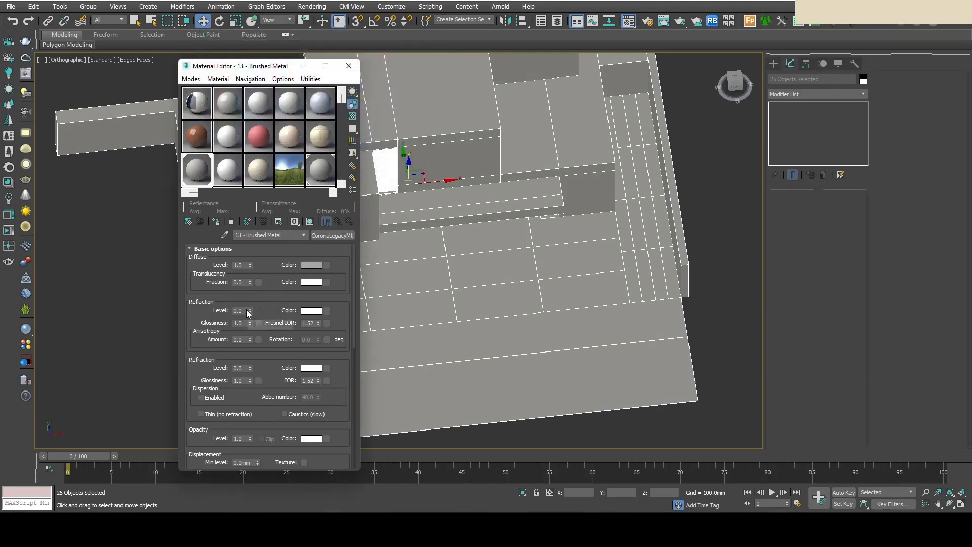
Step: Set reflection level 1.0 with a 124 grey reflection colour
triple_click(238, 310)
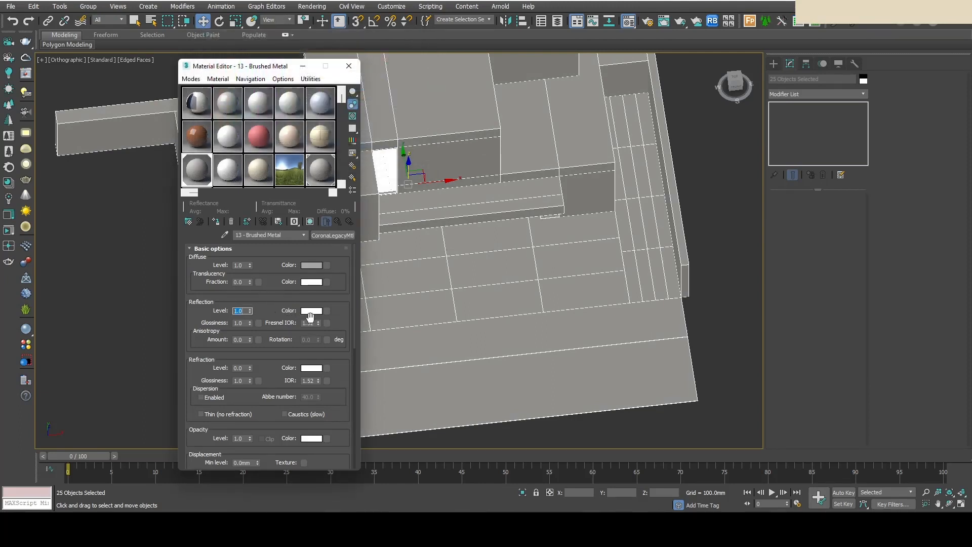
left_click(311, 310)
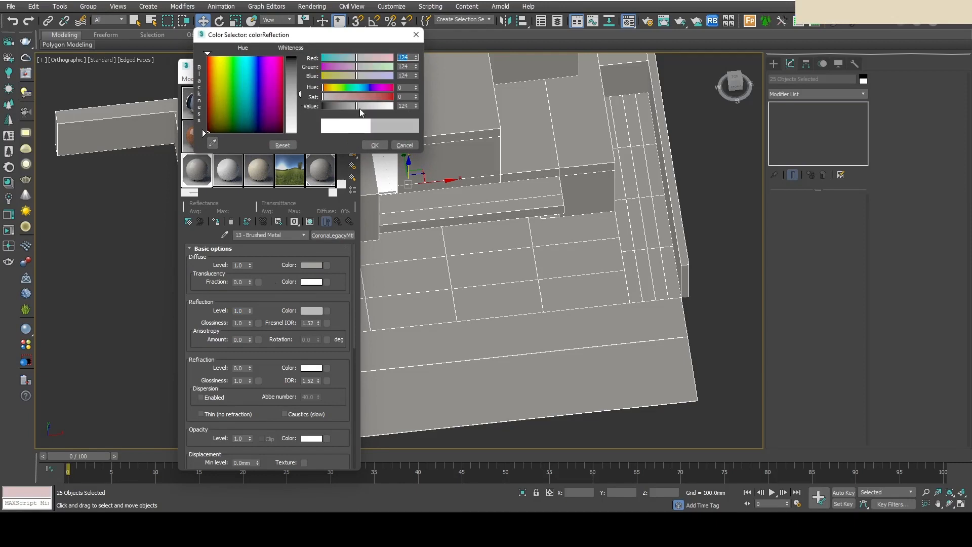
left_click(405, 145)
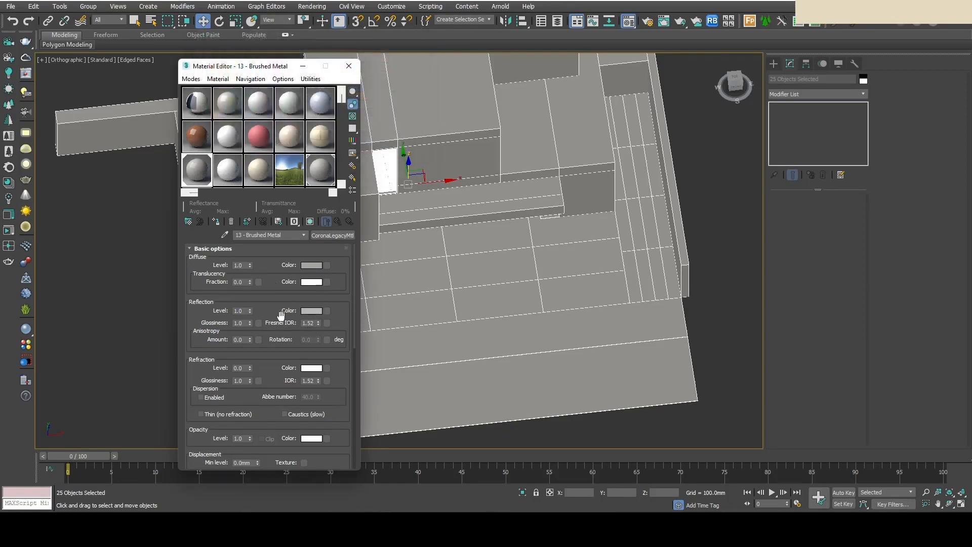
triple_click(237, 322)
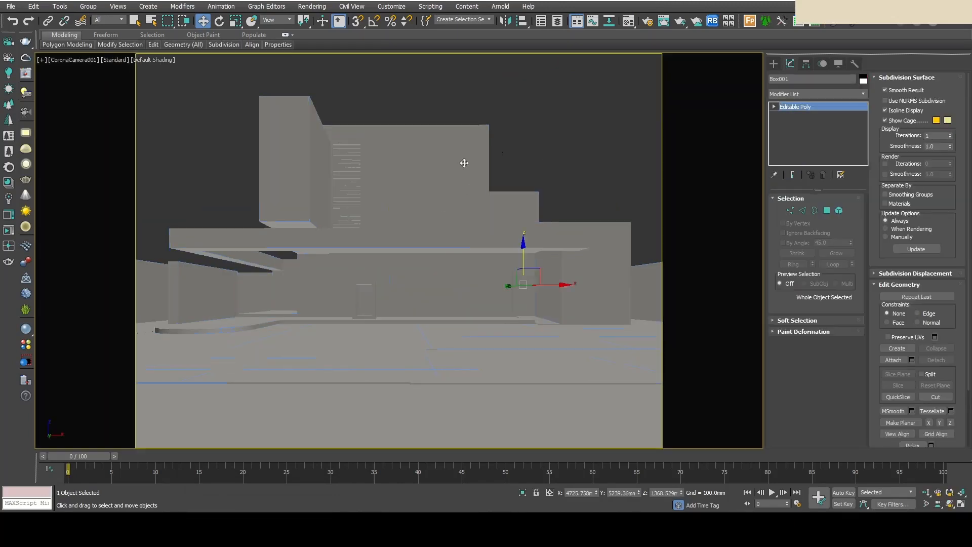
Step: Reset all Corona render settings in Render Setup, removing the material override
left_click(560, 163)
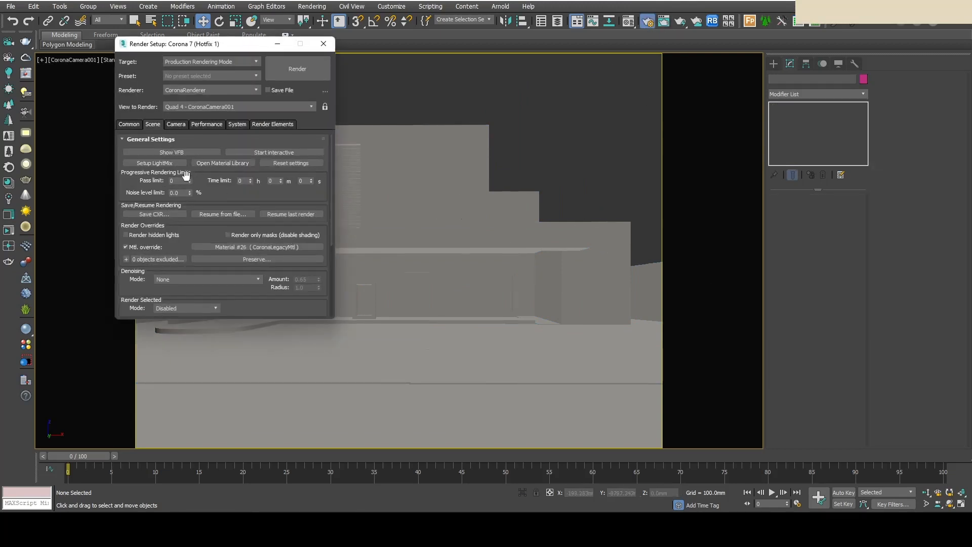
left_click(291, 162)
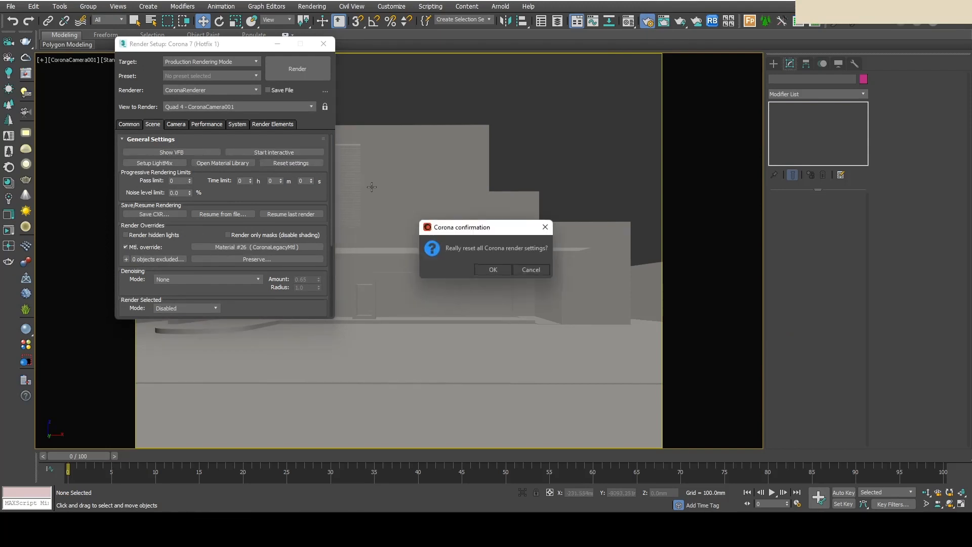
left_click(492, 269)
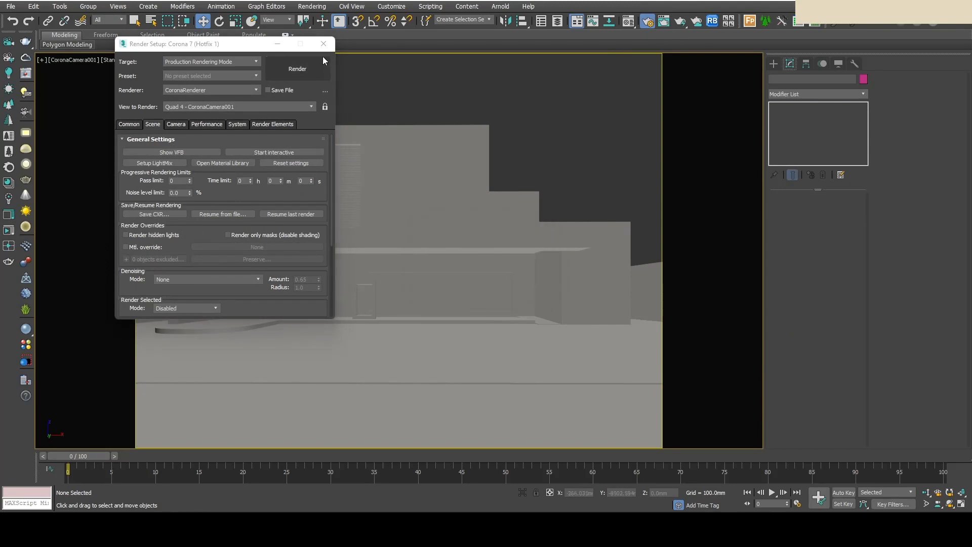
left_click(322, 43)
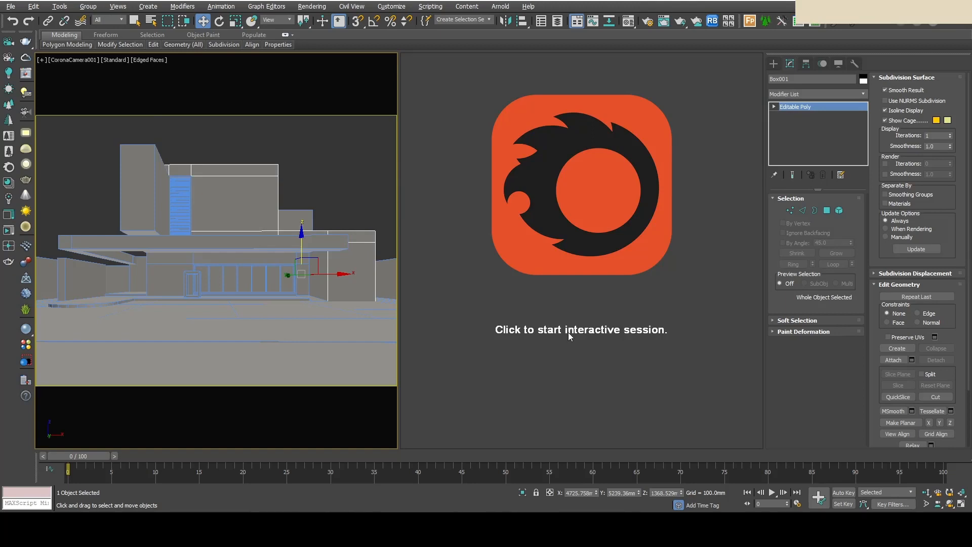
Step: Start the interactive Corona session in the viewport and select a house piece
left_click(580, 329)
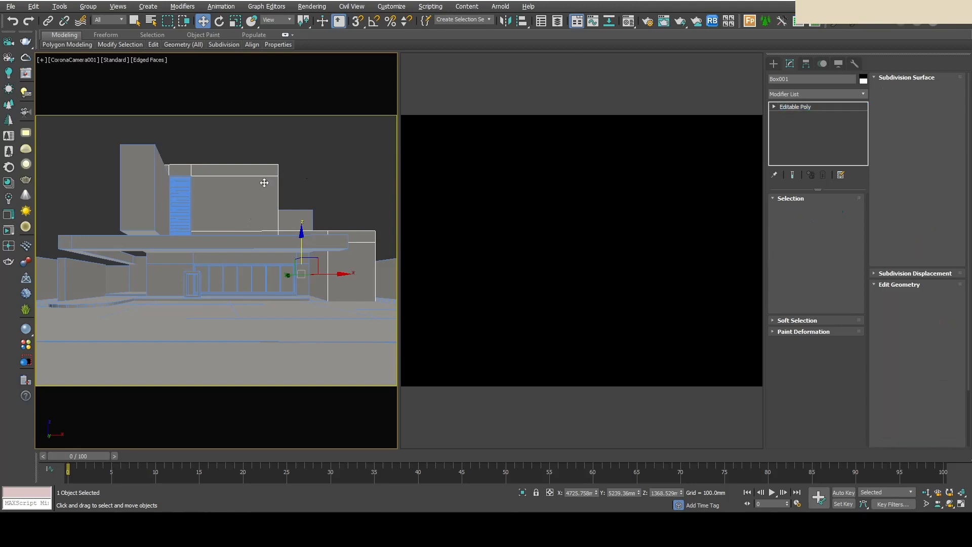
left_click(796, 106)
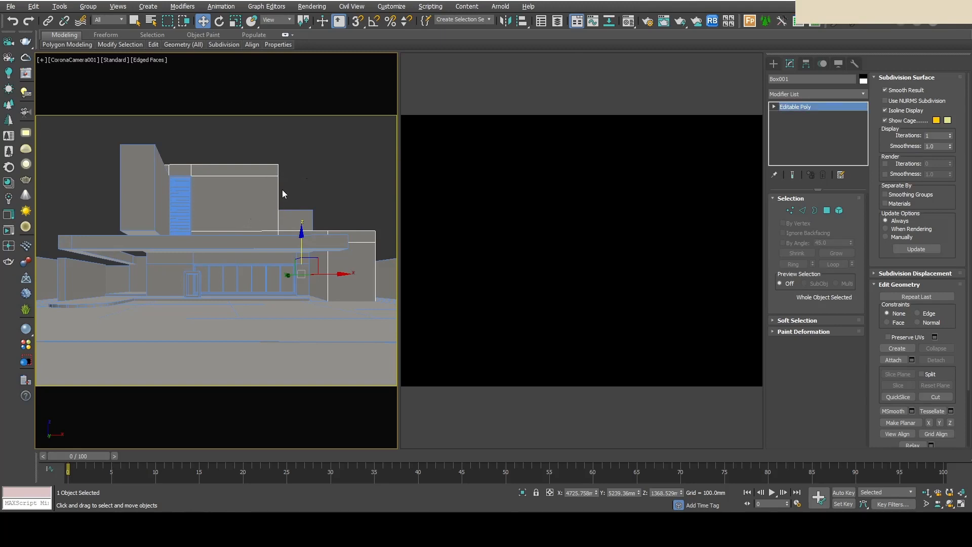
left_click_drag(301, 248, 292, 223)
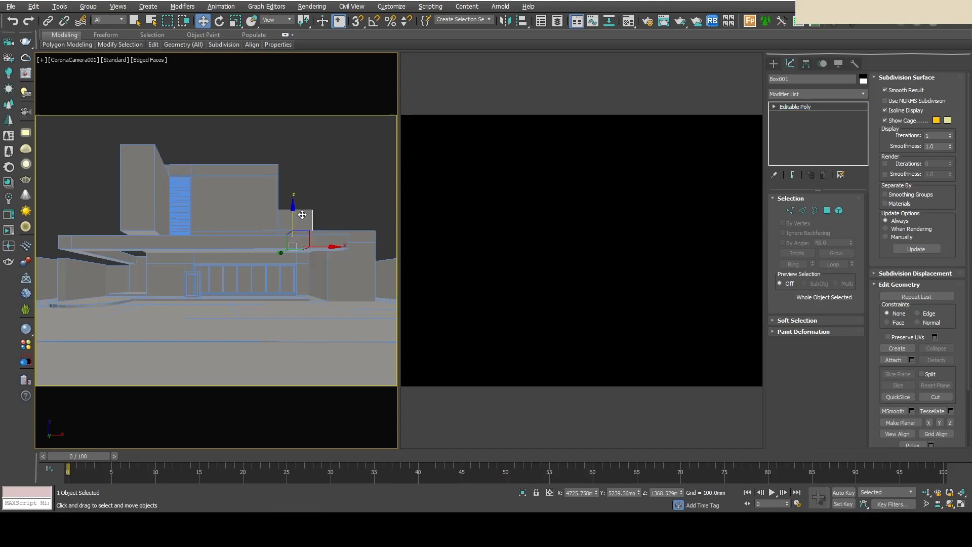
left_click_drag(301, 214, 301, 248)
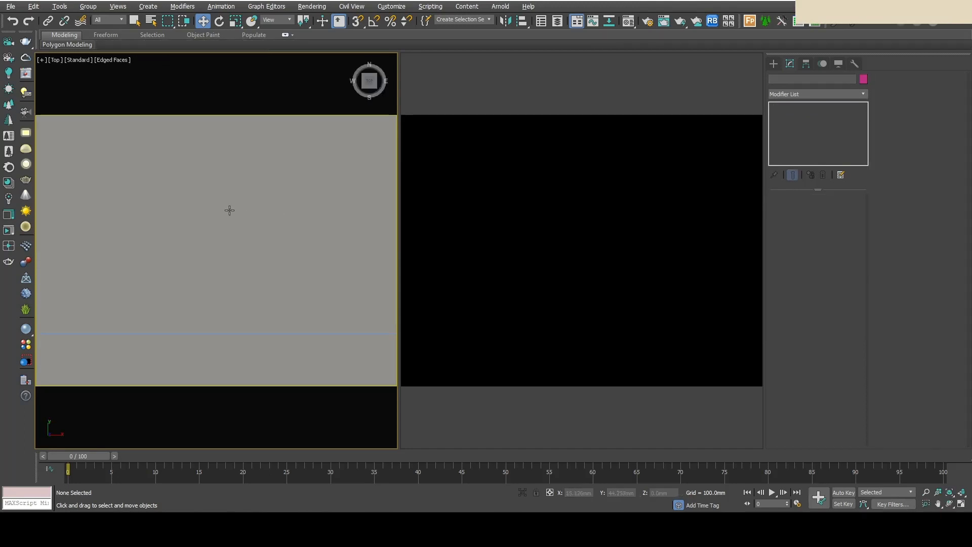
Step: Create a Corona Sun with white colour, intensity 0.22 and size 15 for soft shadows
left_click(799, 79)
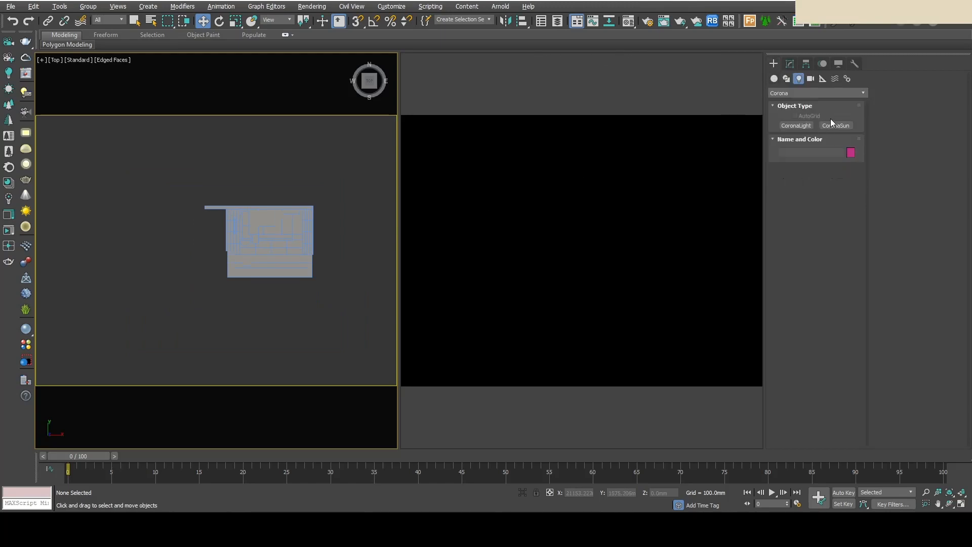
left_click(836, 126)
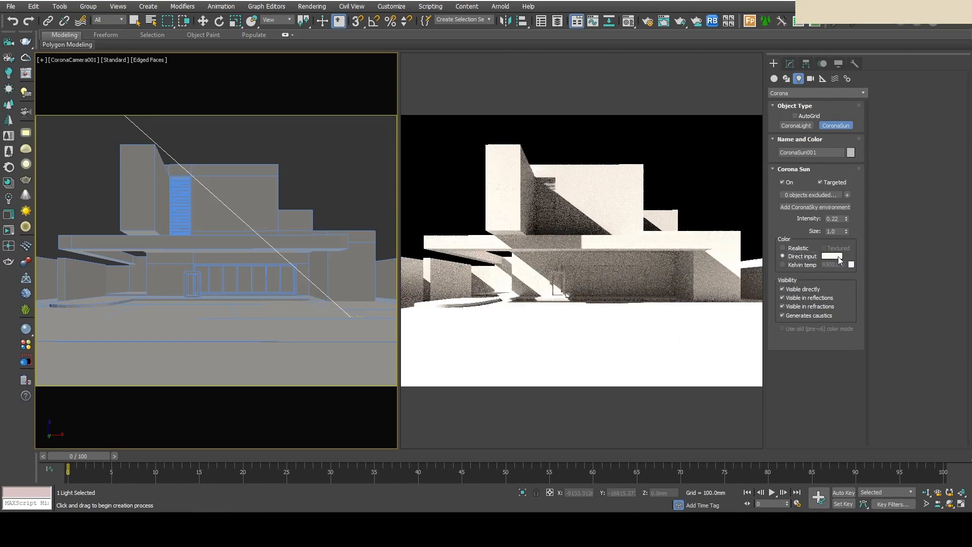
left_click(833, 256)
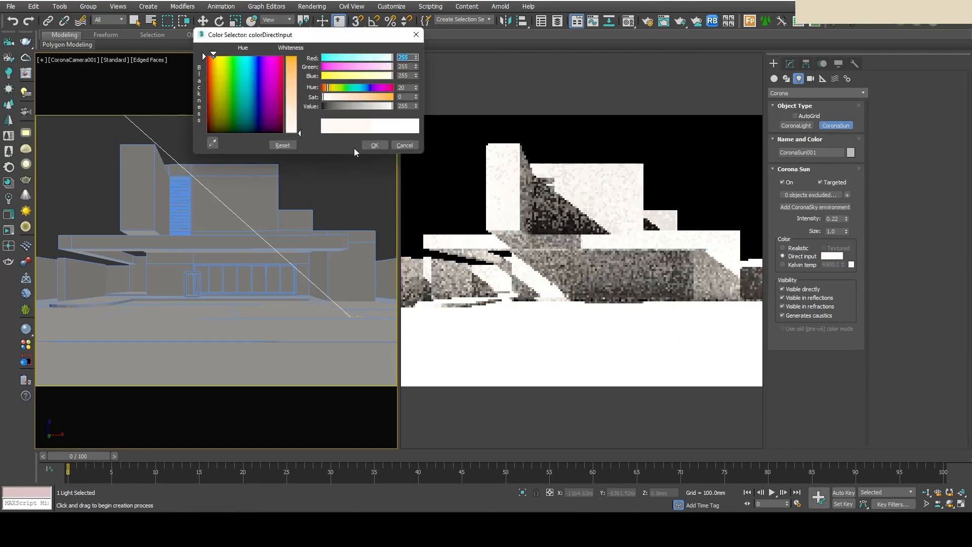
left_click(375, 144)
type("5")
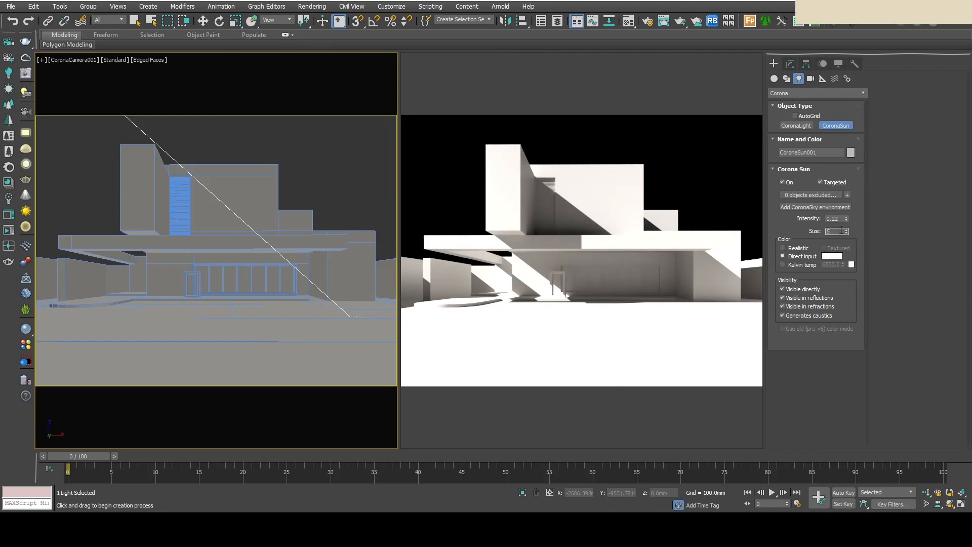
triple_click(831, 231)
type("15")
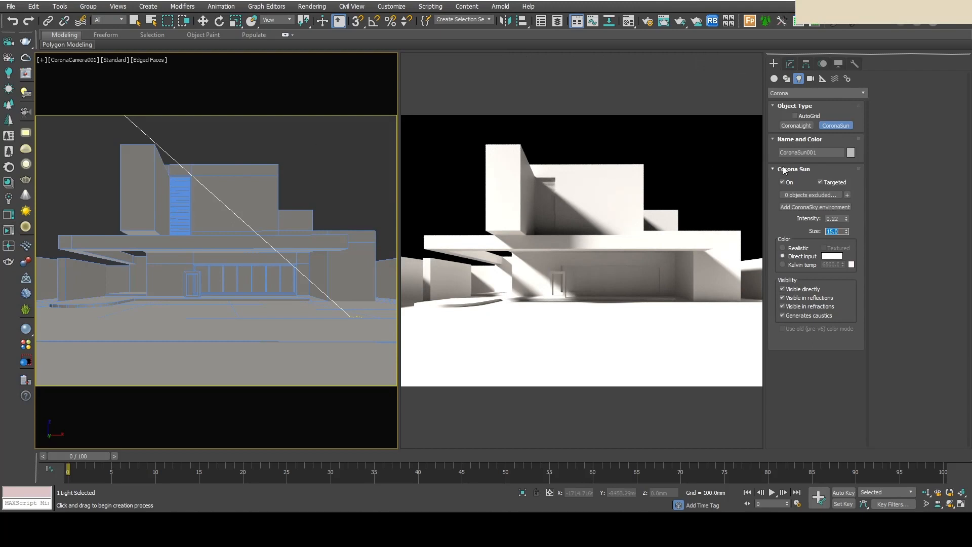
left_click(794, 169)
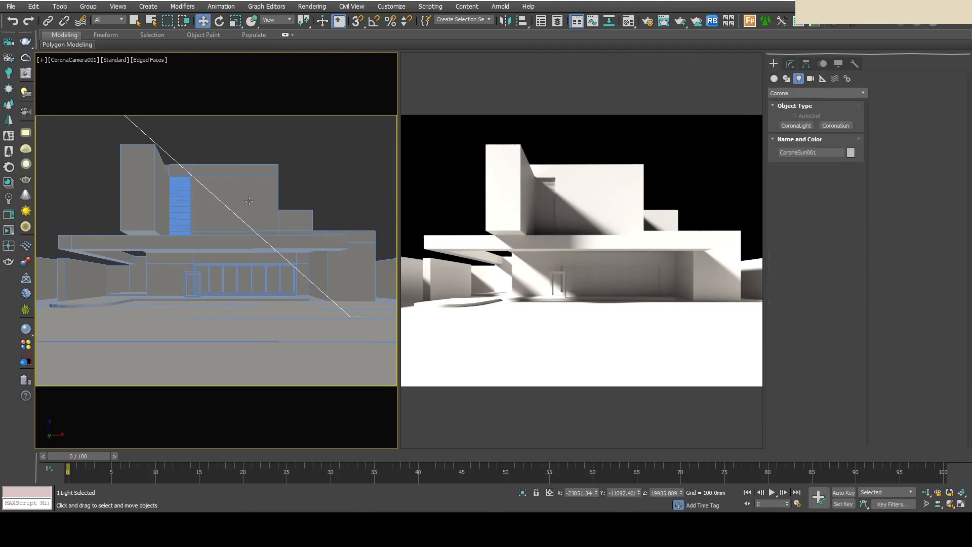
Step: Enable a light blue Direct visibility override for the scene environment sky
left_click(301, 273)
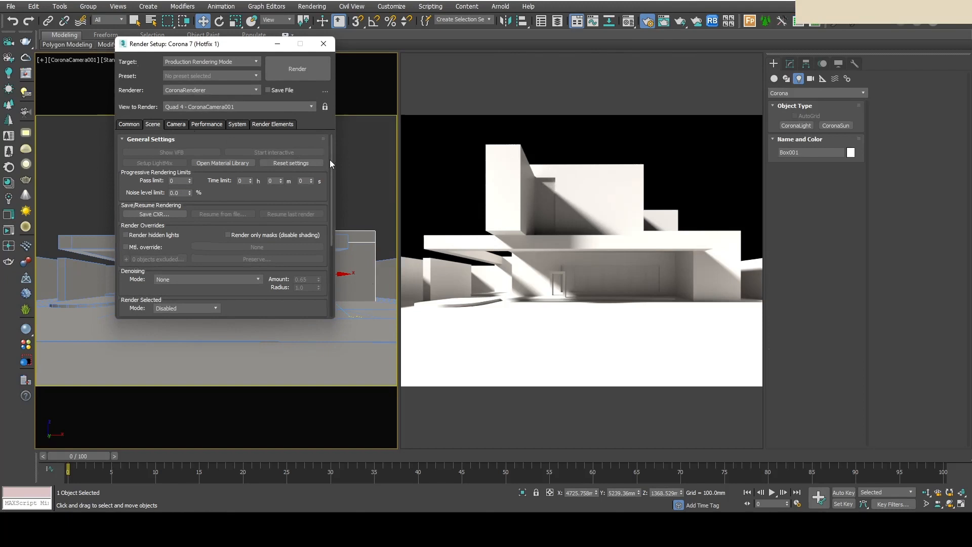
scroll("down", 3)
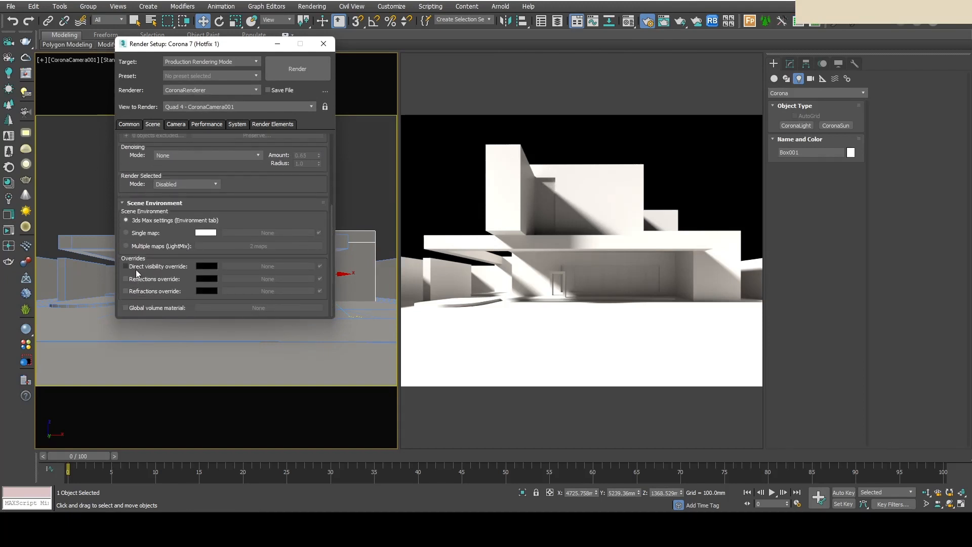
mouse_move(126, 269)
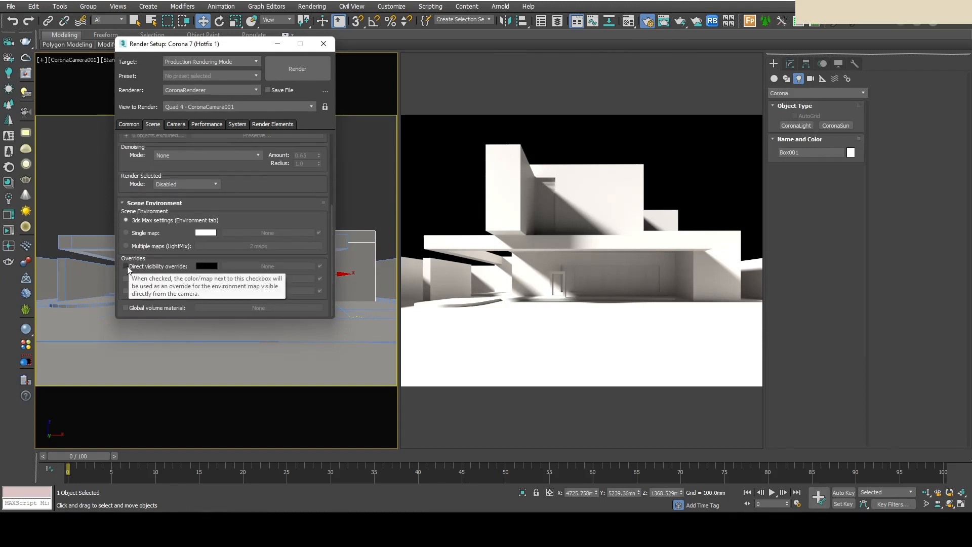
left_click(126, 266)
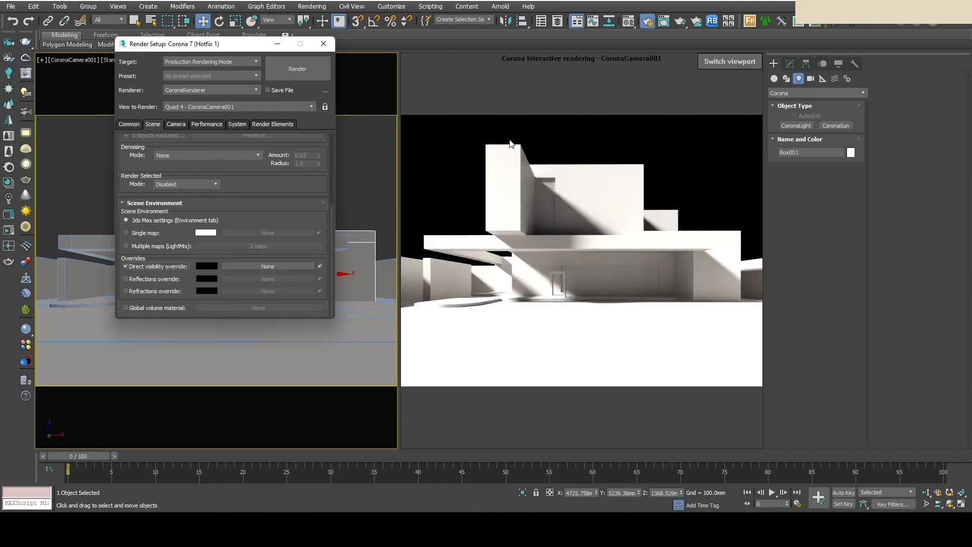
left_click(205, 266)
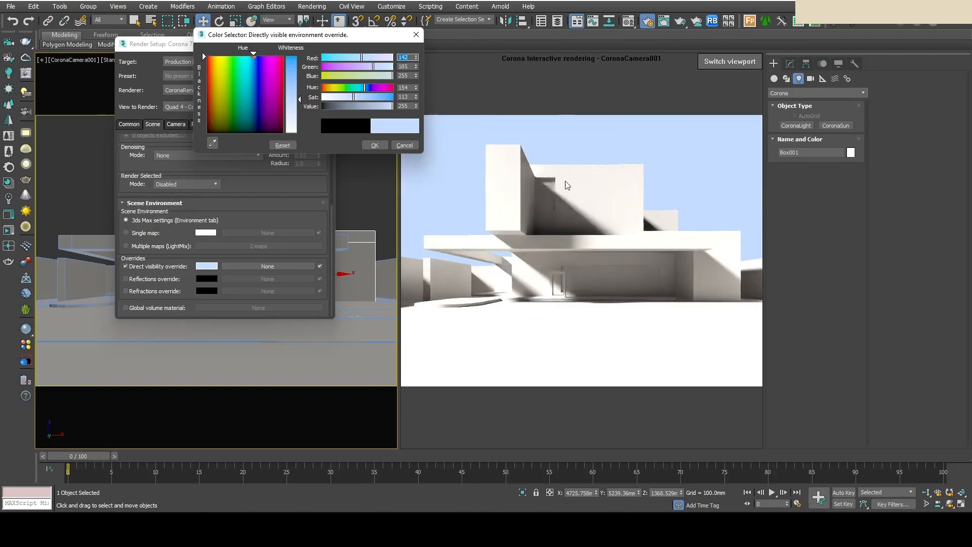
left_click(404, 145)
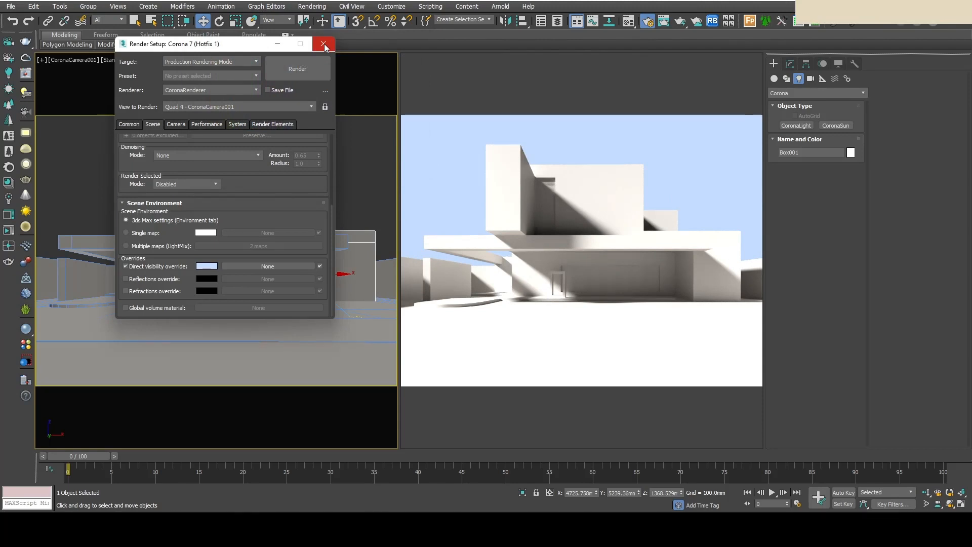
mouse_move(324, 49)
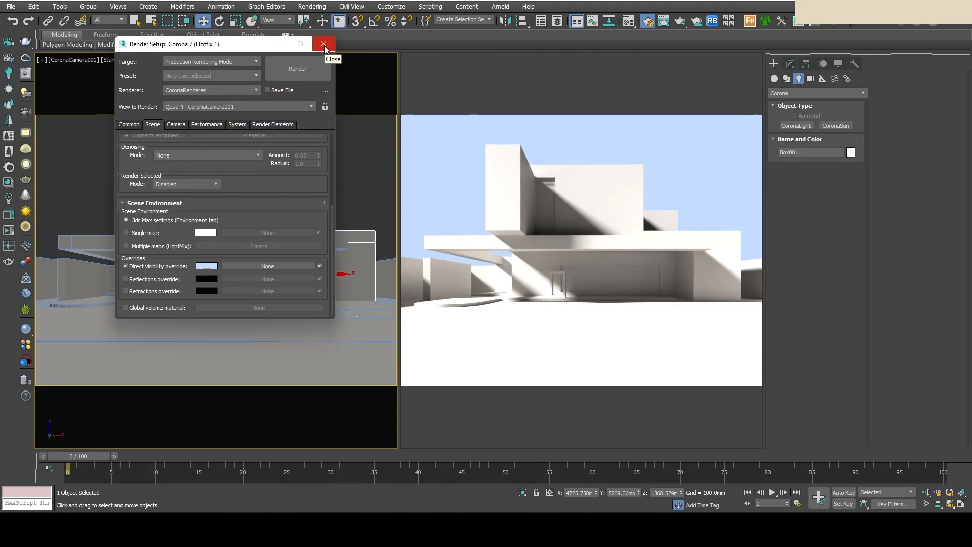
left_click(324, 44)
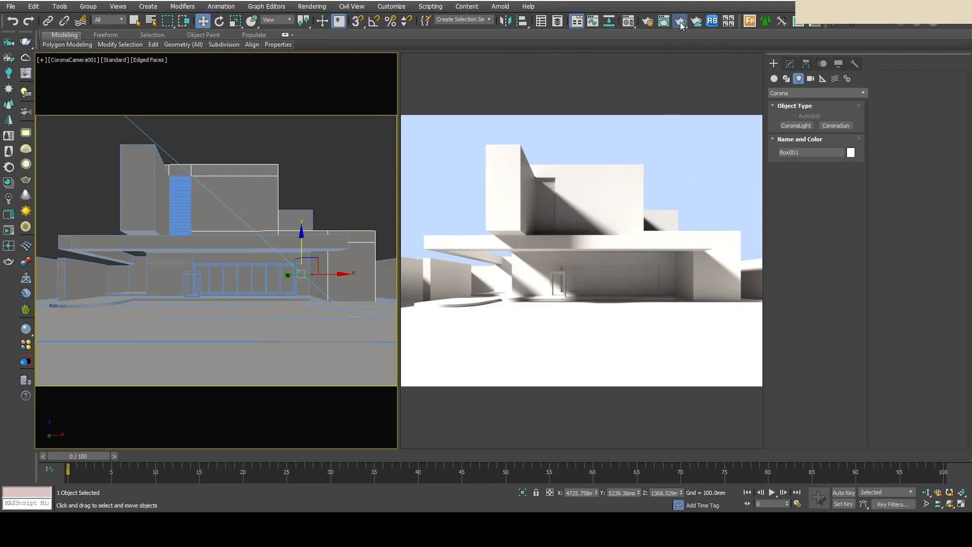
Step: Render the camera view and set highlight compress 5, contrast 4, filmic shadows 1
left_click(679, 21)
type("1")
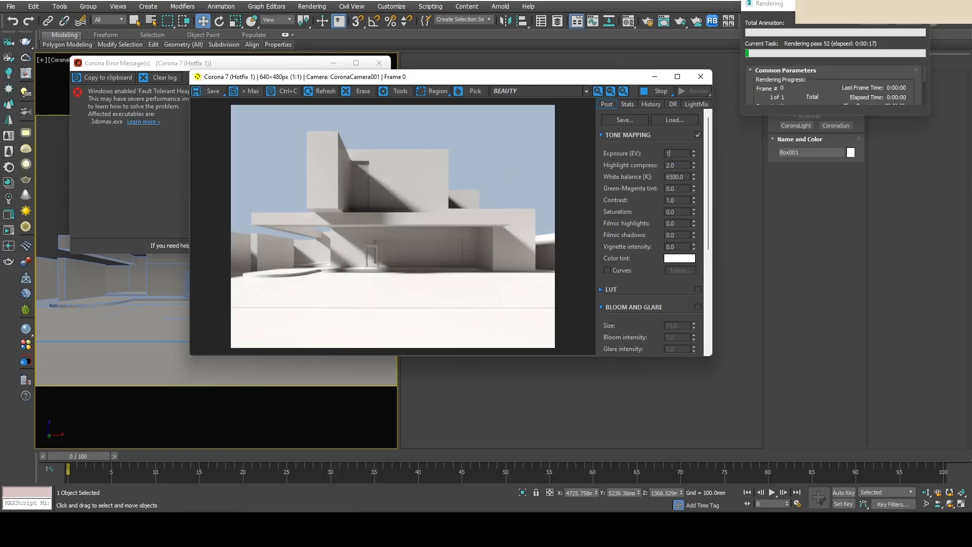
triple_click(675, 153)
type("5")
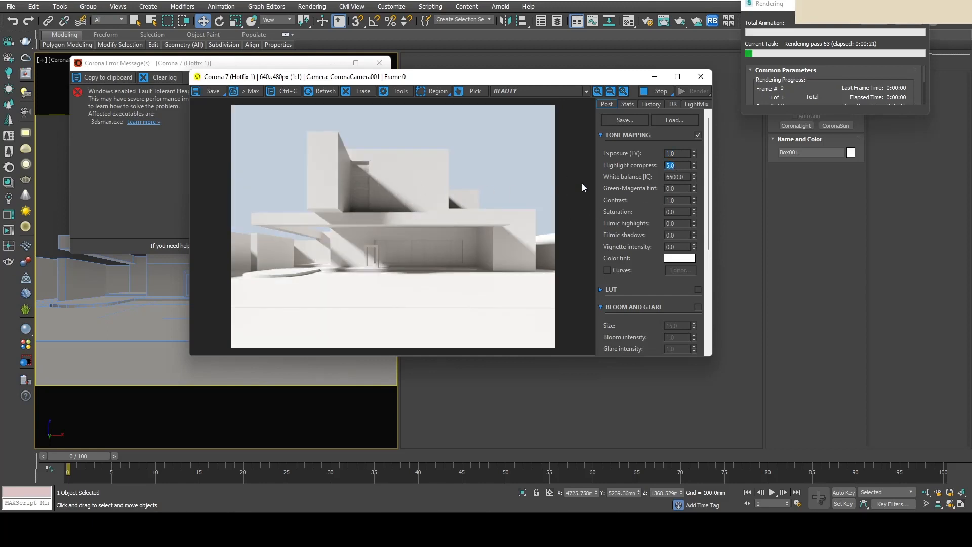
left_click(676, 200)
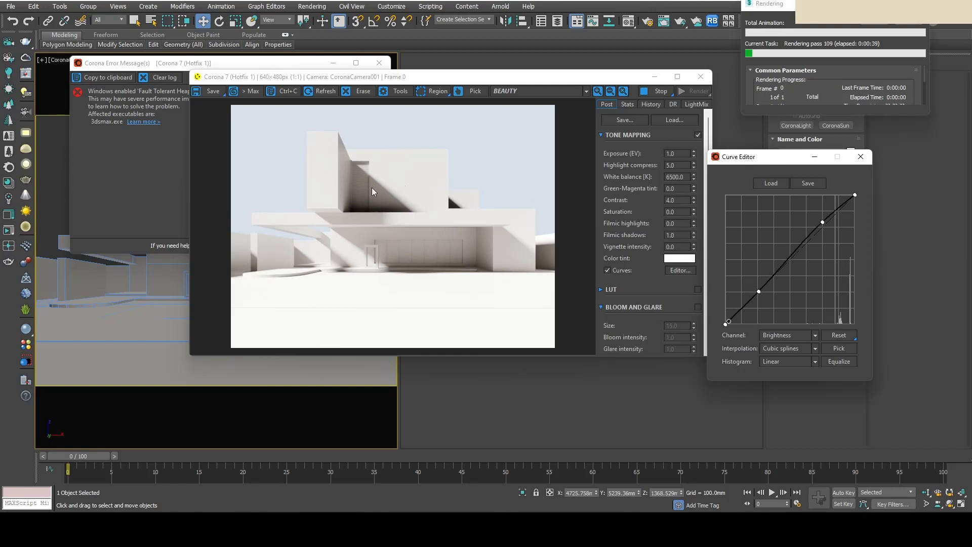
mouse_move(466, 229)
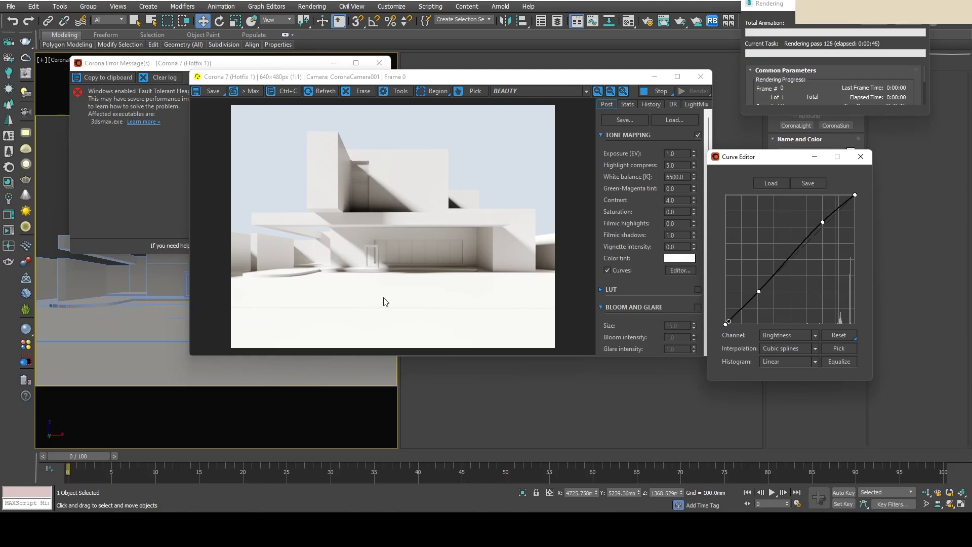
left_click(861, 156)
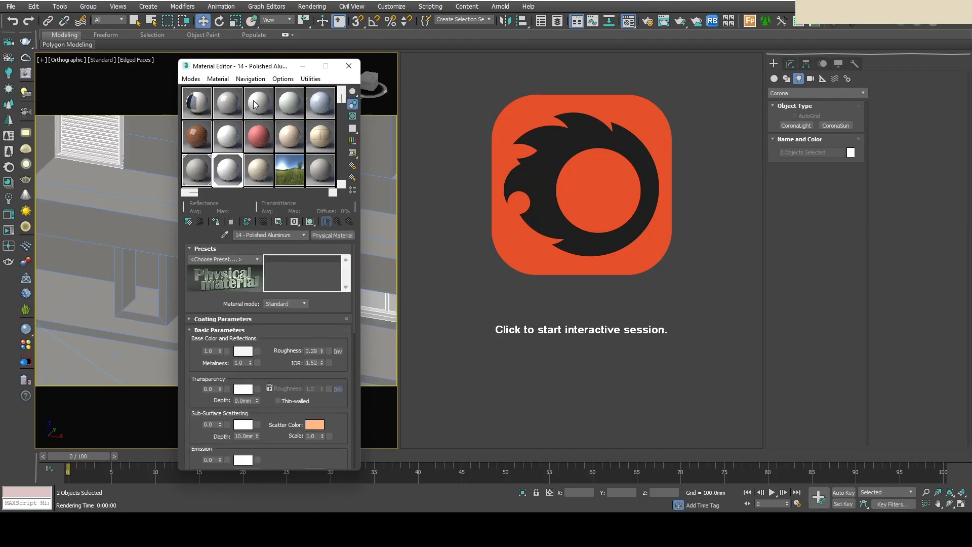
Step: Convert Polished Aluminum to CoronaLegacyMtl with near-black diffuse and dark grey reflection
left_click_drag(239, 66, 347, 99)
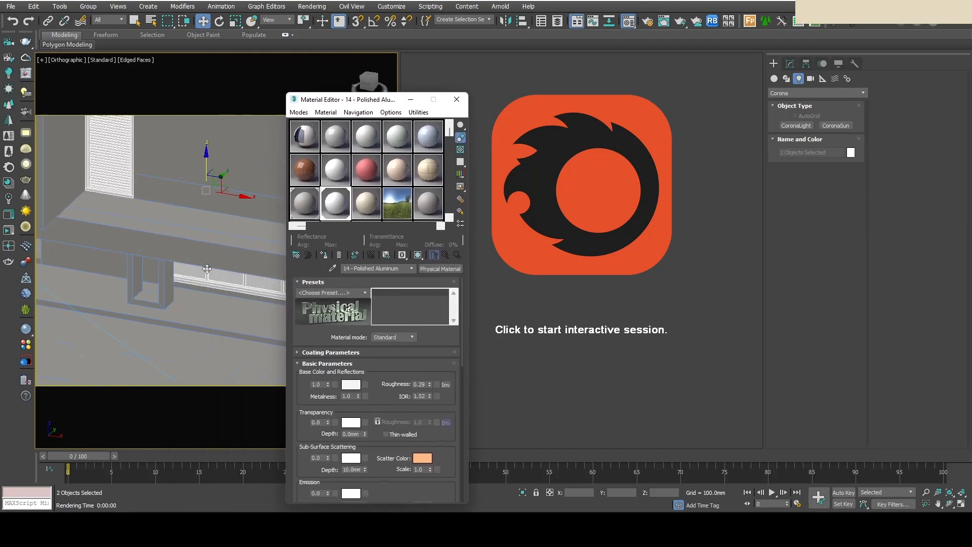
left_click(440, 268)
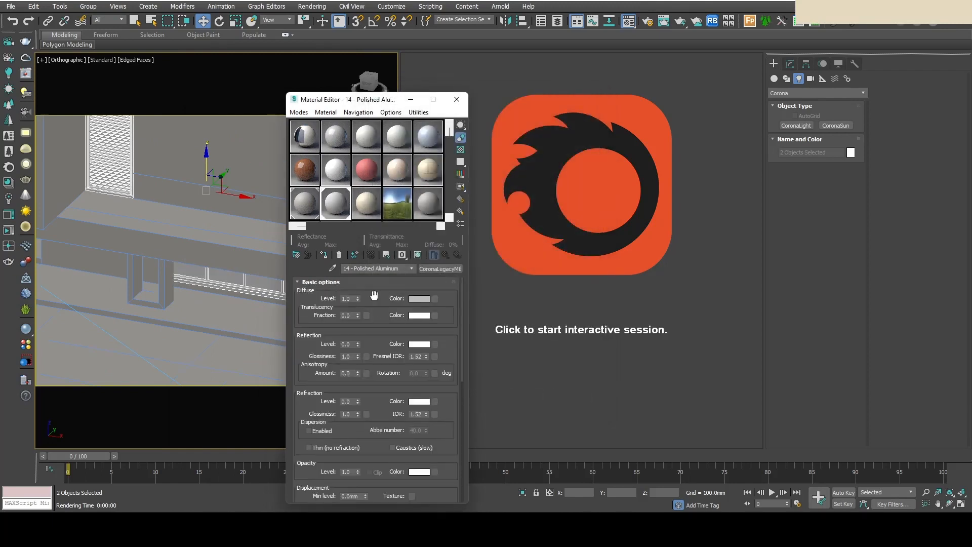
left_click(421, 298)
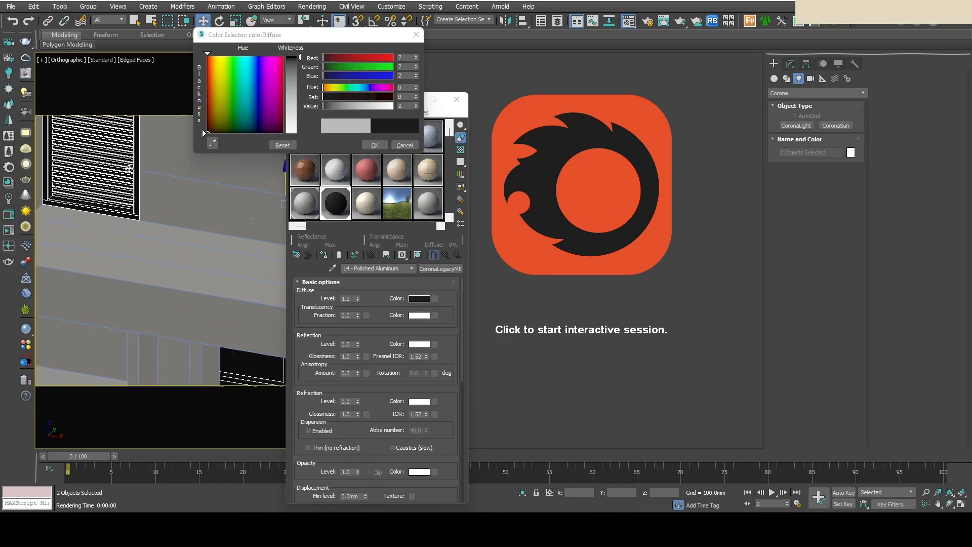
left_click(403, 145)
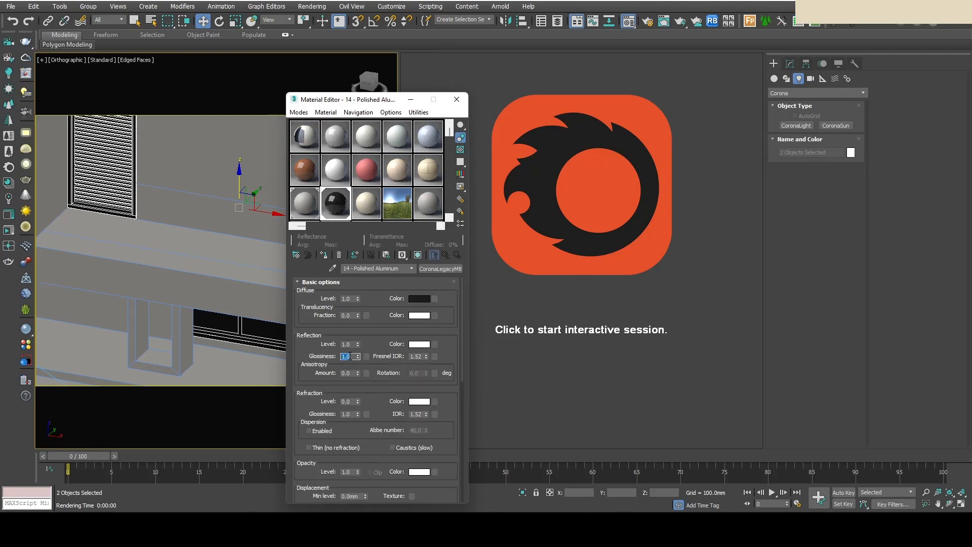
left_click(418, 343)
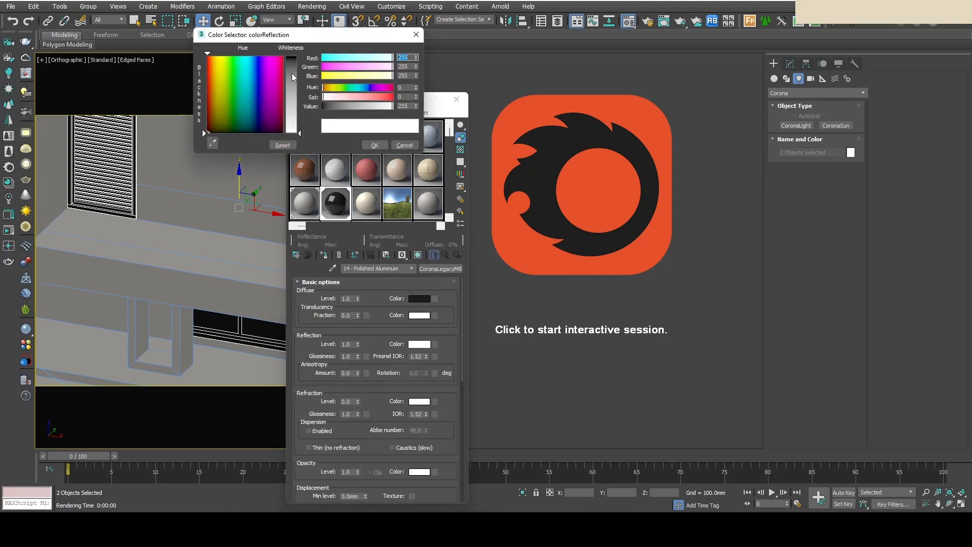
left_click(405, 144)
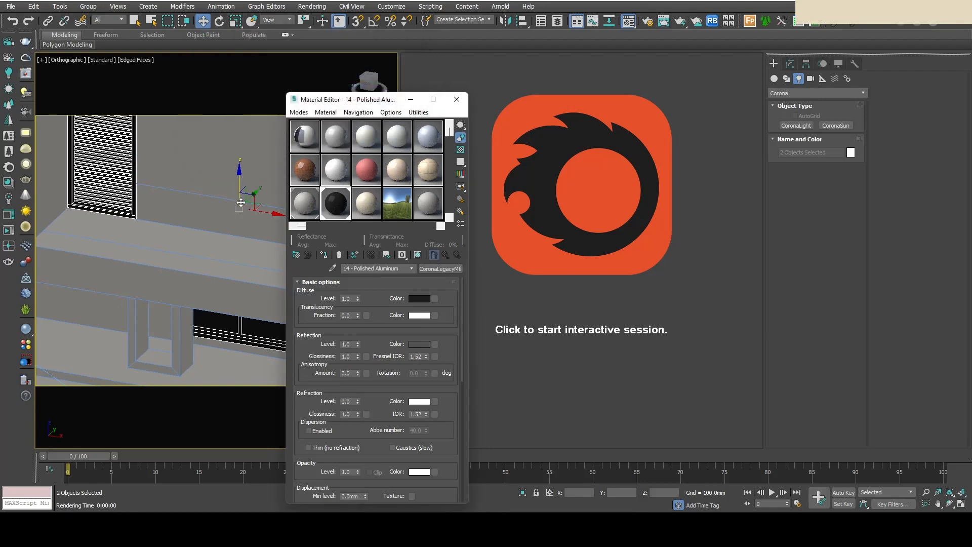
Step: Preview interactively and nudge the diffuse darkness slightly brighter
left_click(580, 329)
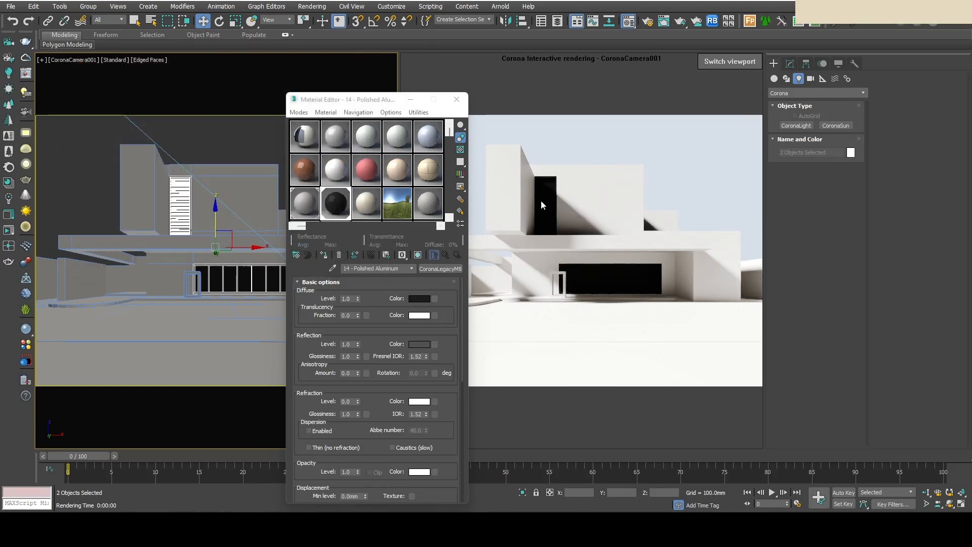
left_click(422, 298)
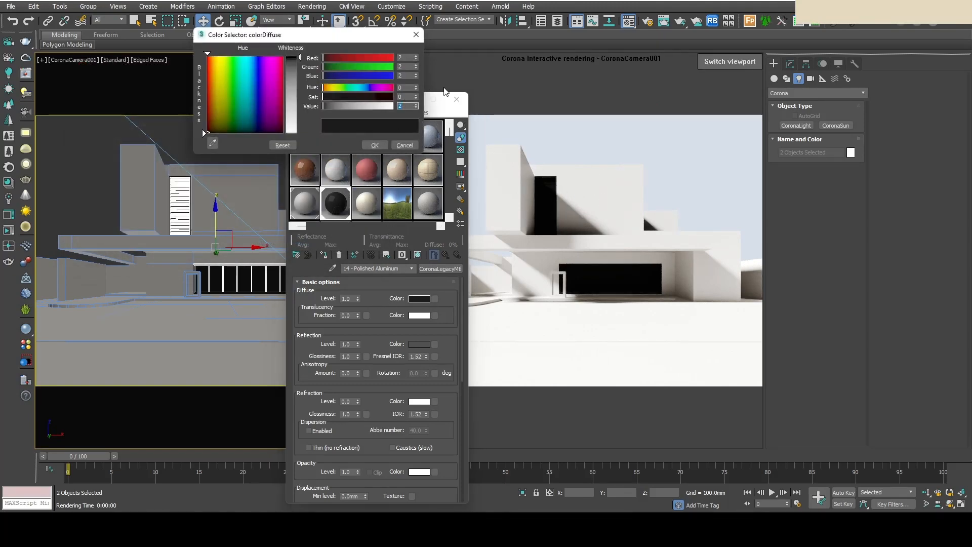
left_click(413, 104)
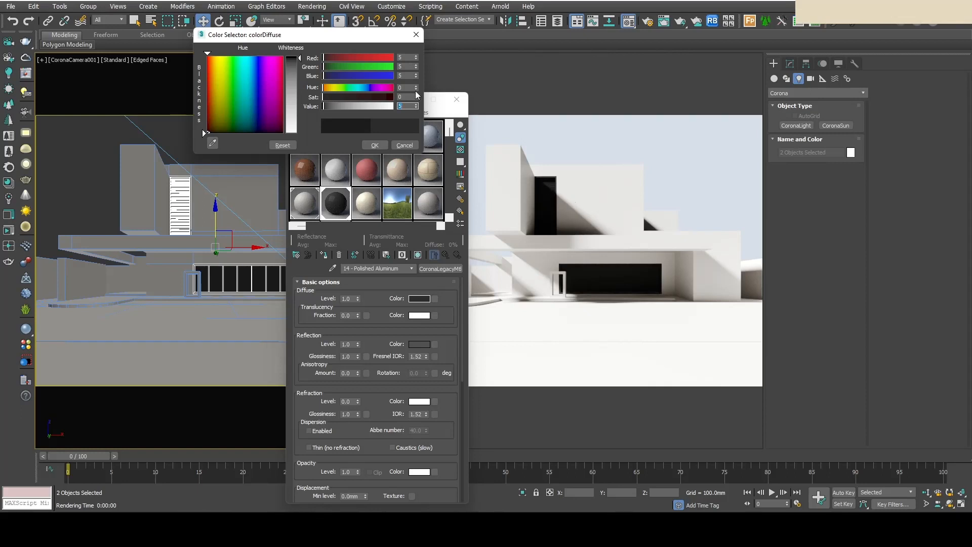
left_click(404, 145)
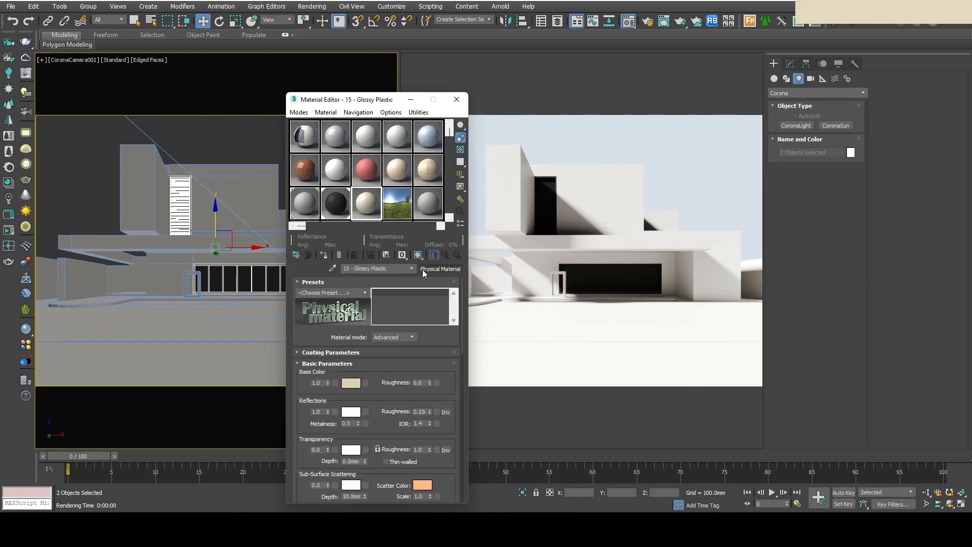
Step: Make Glossy Plastic a CoronaLegacyMtl and assign it to the window element polygons
left_click(441, 268)
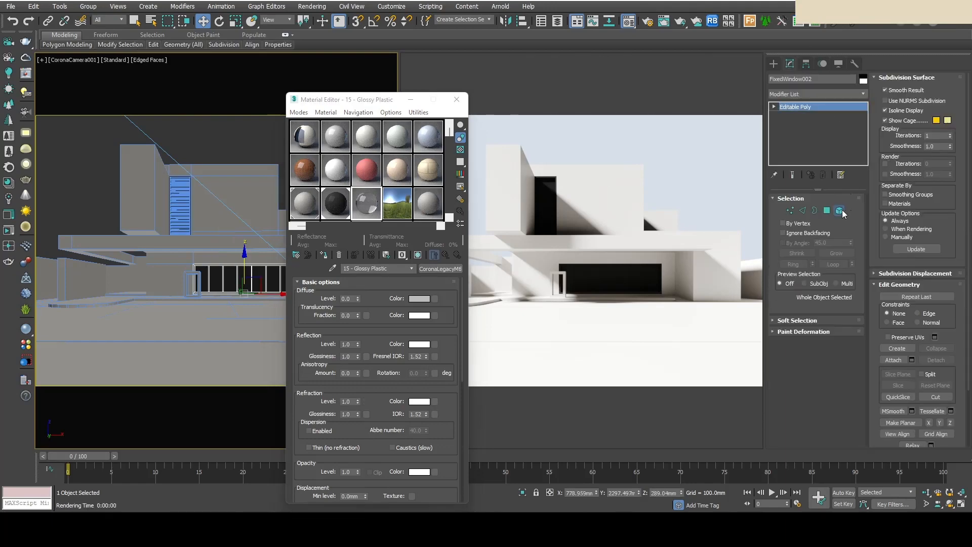
left_click(839, 211)
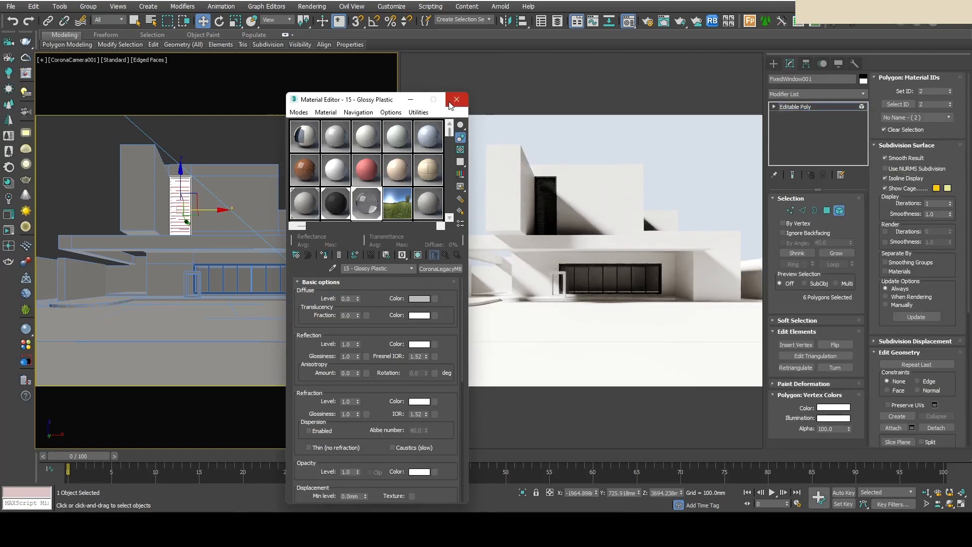
left_click(457, 99)
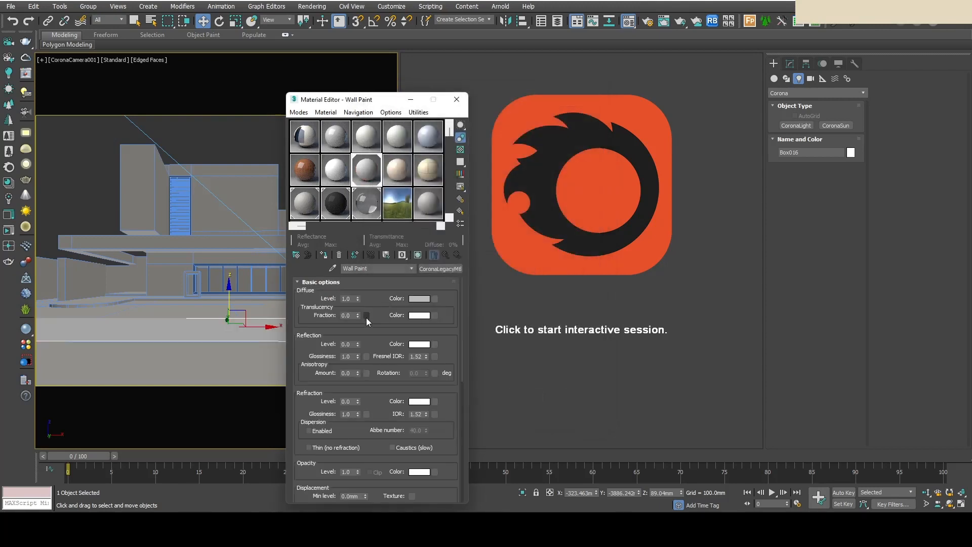
Step: Set Wall Paint reflection glossiness 0.7 and a dark grey reflection colour
triple_click(346, 298)
type("1")
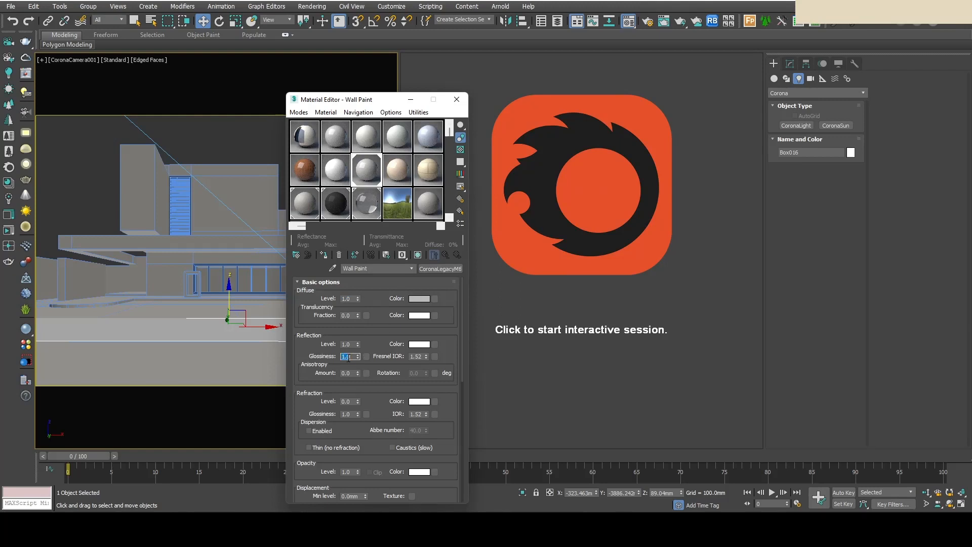
type("0.7")
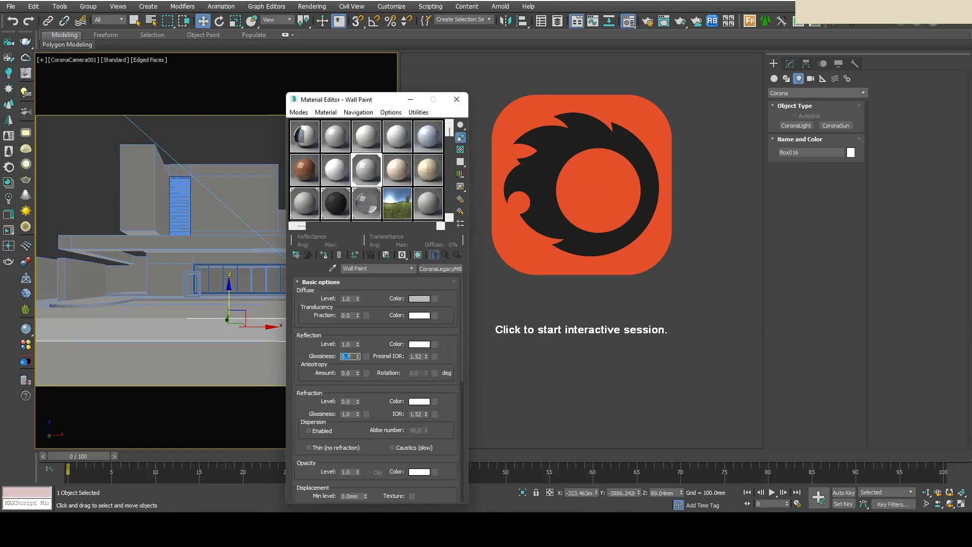
mouse_move(383, 340)
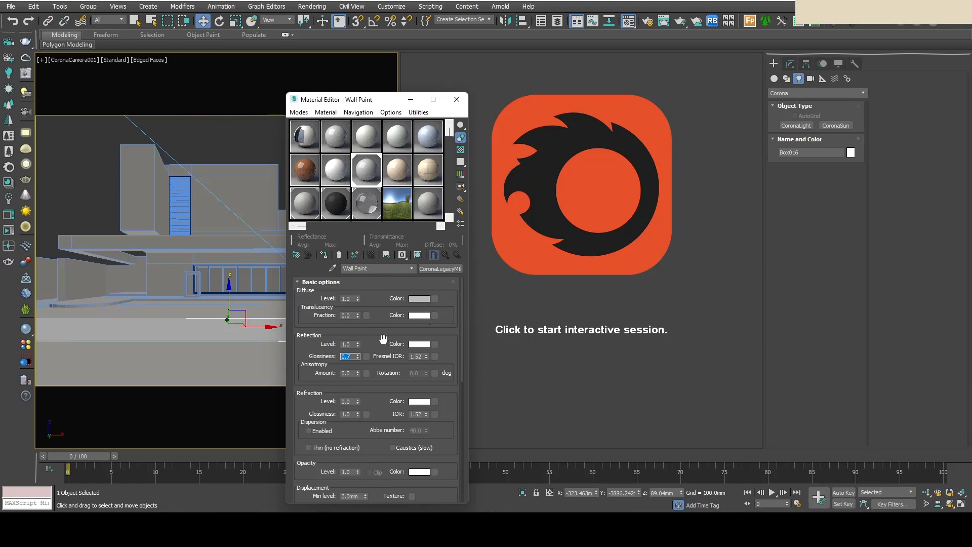
left_click(422, 298)
type("0.1")
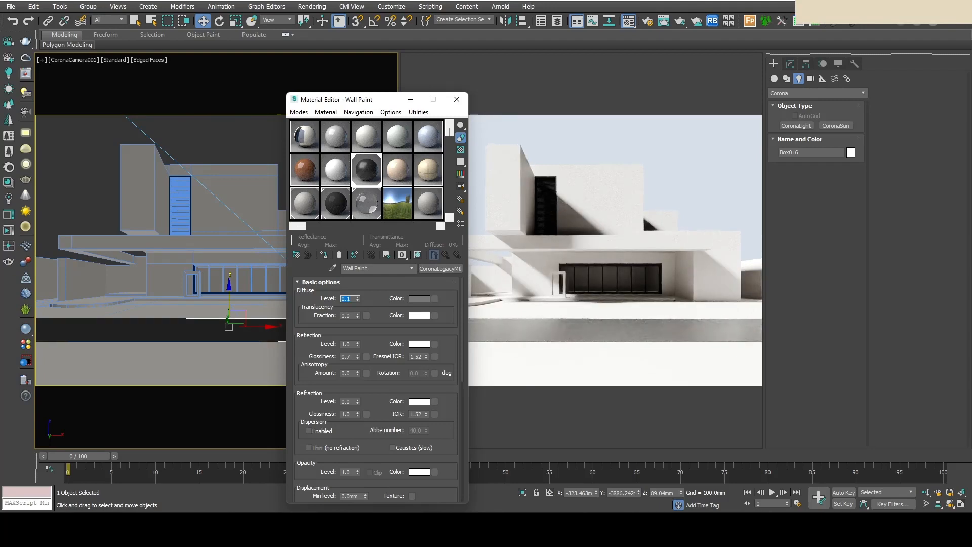
mouse_move(421, 353)
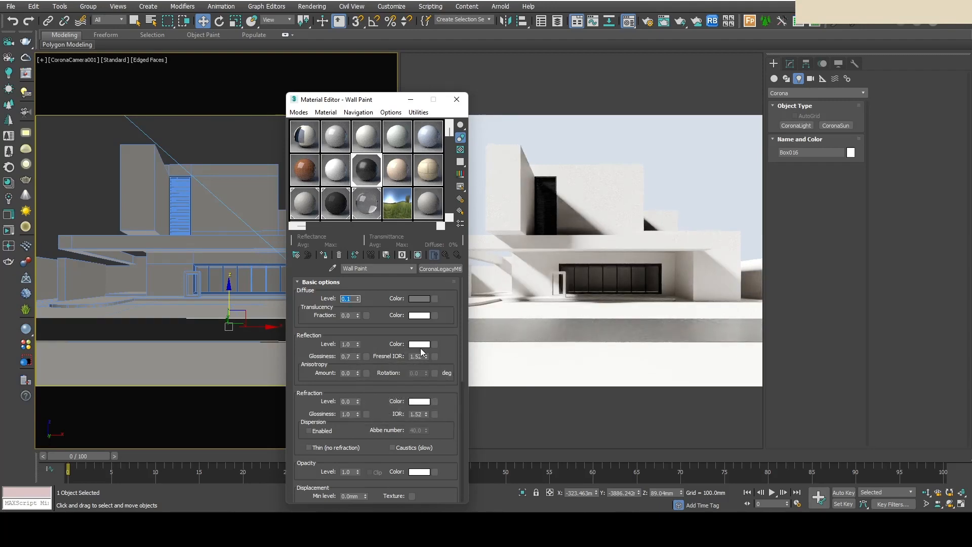
left_click(420, 344)
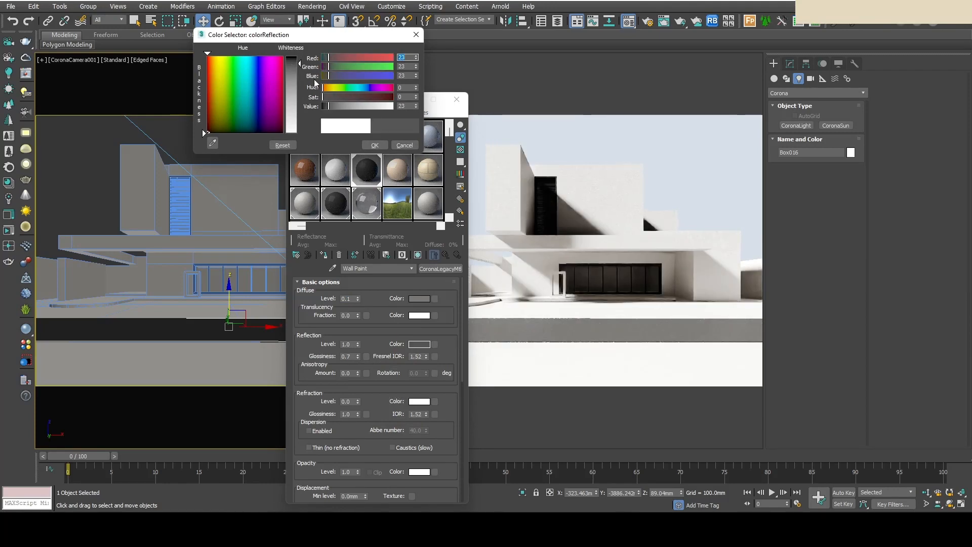
left_click(403, 145)
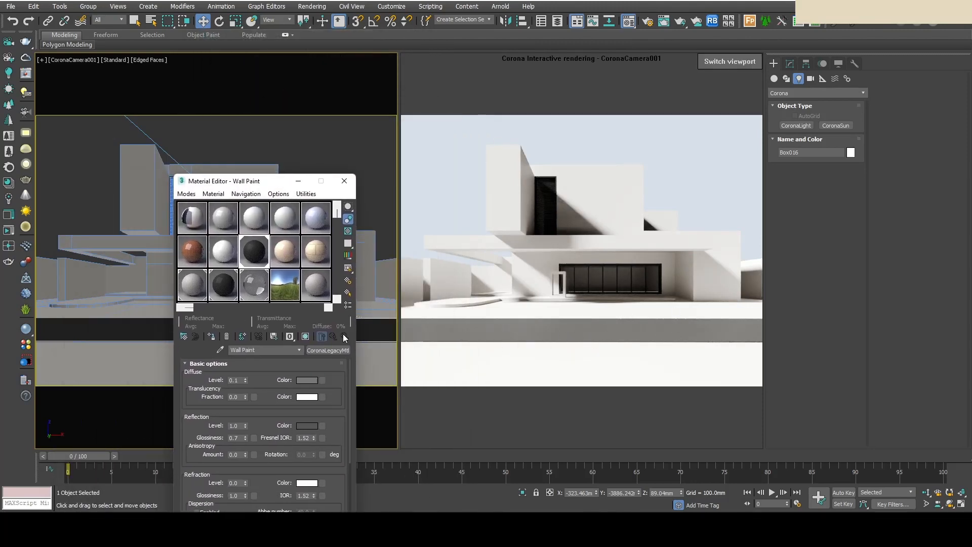
Step: Assign the wall material to the paving strip (Plane003) as a renamed copy 'Wall Paintt'
left_click_drag(225, 181, 294, 142)
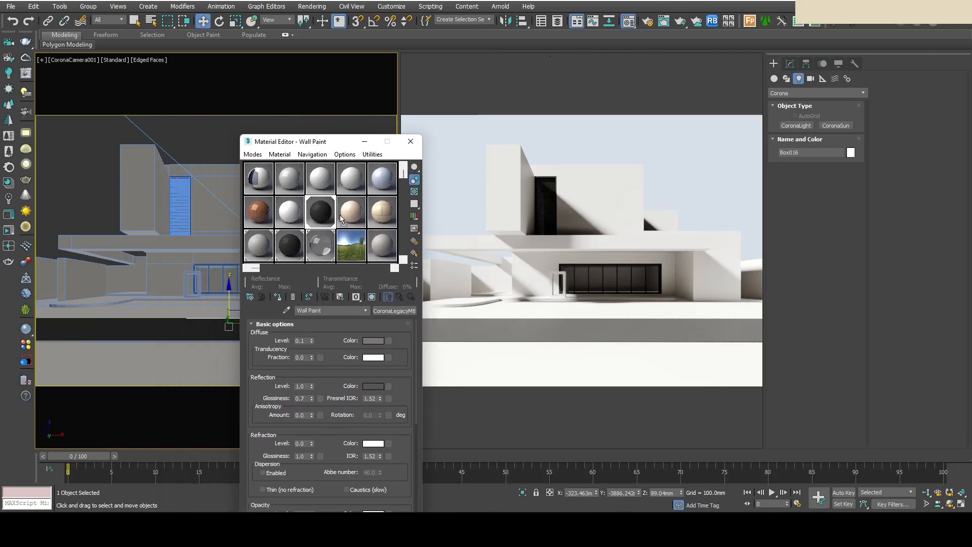
left_click(351, 212)
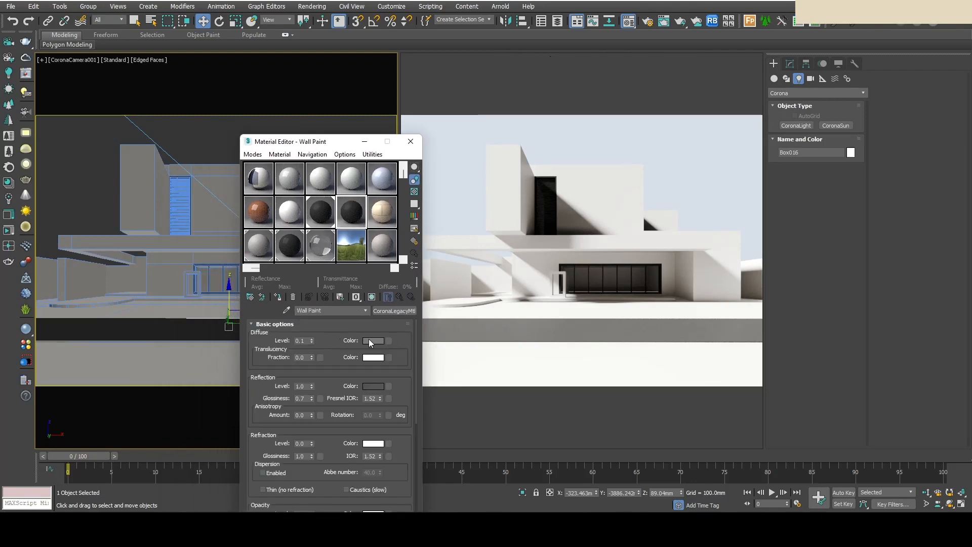
left_click(373, 341)
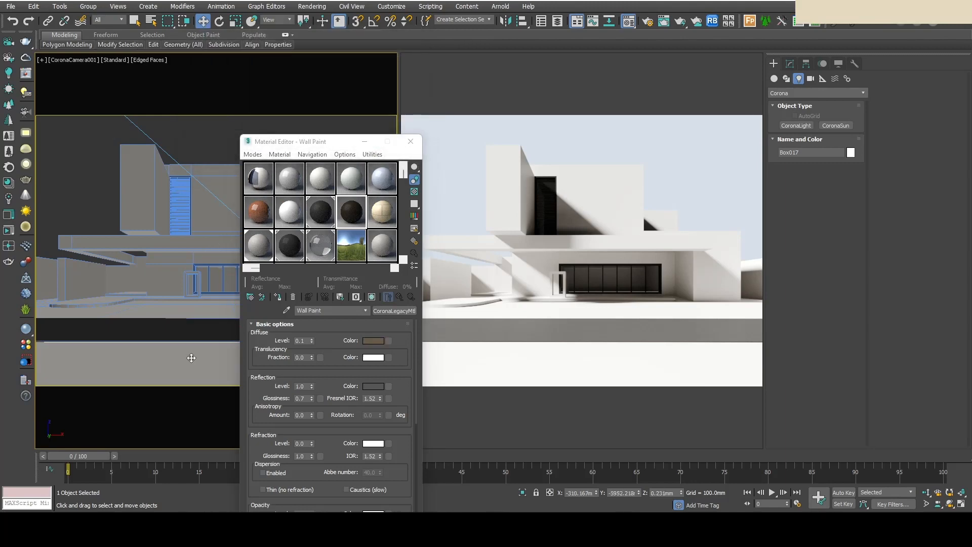
left_click(211, 310)
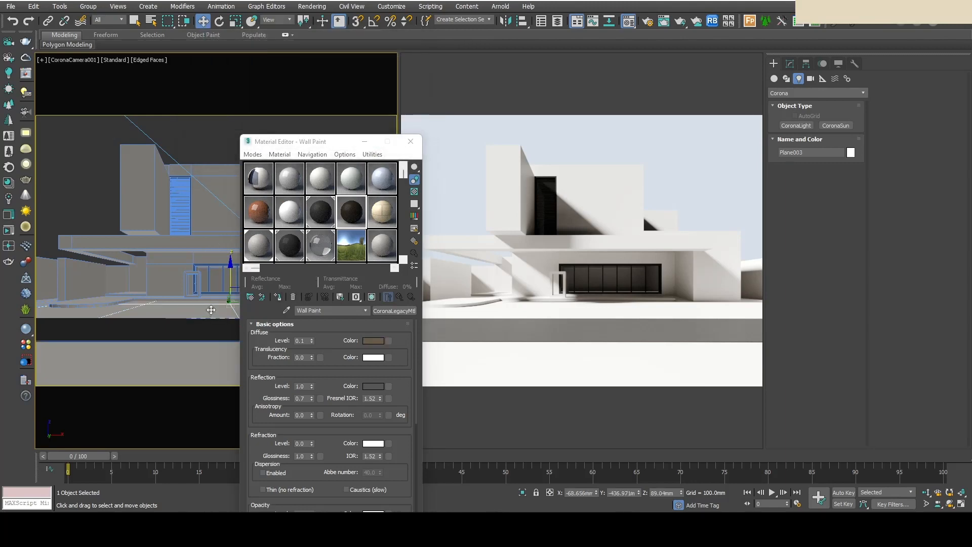
left_click(324, 297)
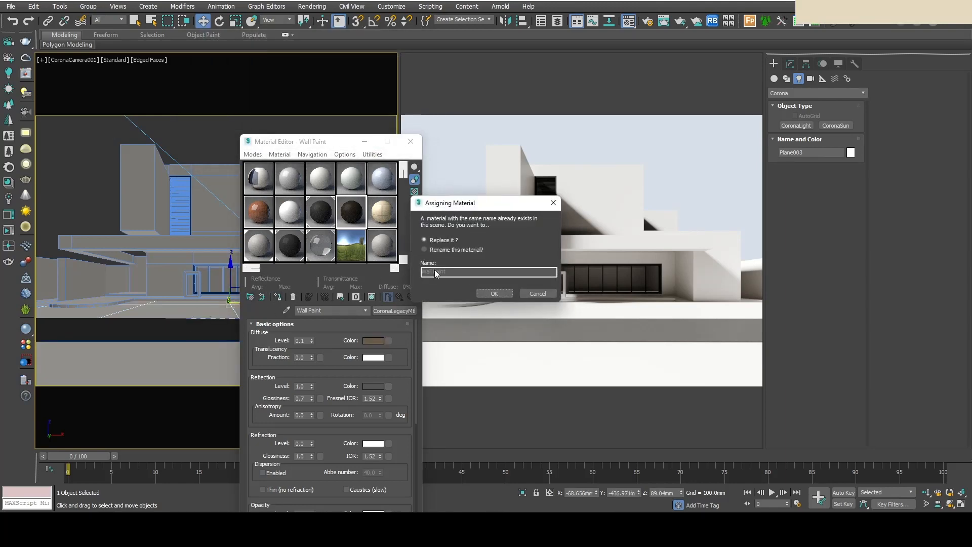
left_click(424, 249)
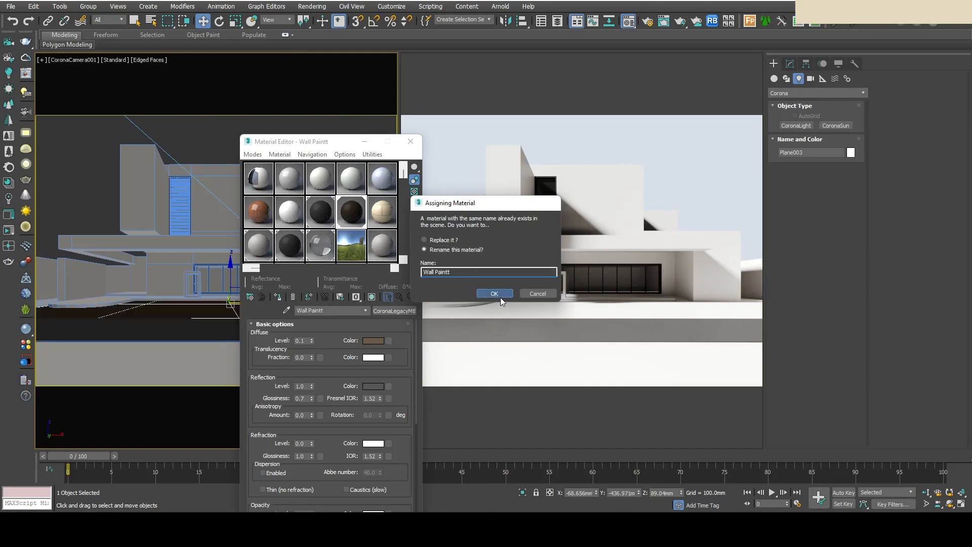
left_click(494, 293)
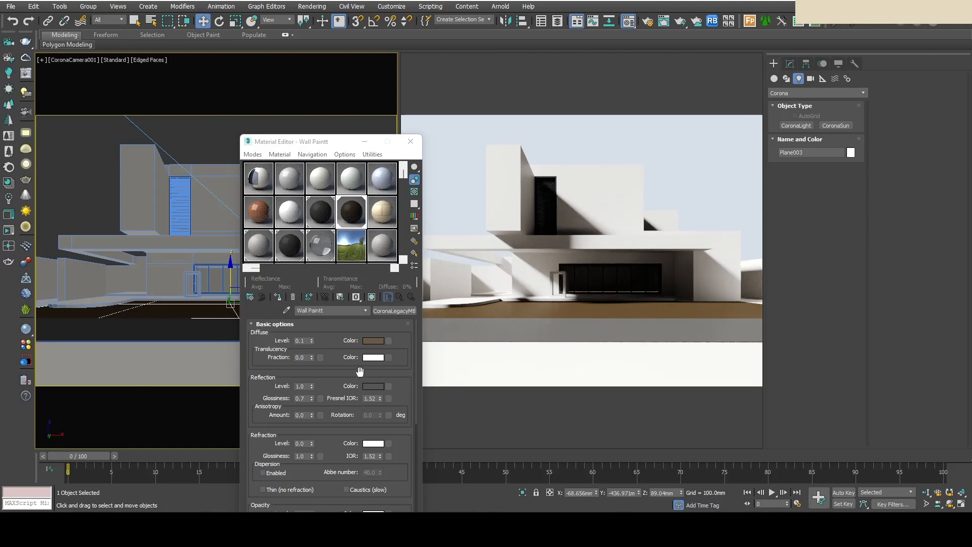
Step: Darken the paving material's diffuse colour to brown and assign it to the lawn object
left_click(372, 340)
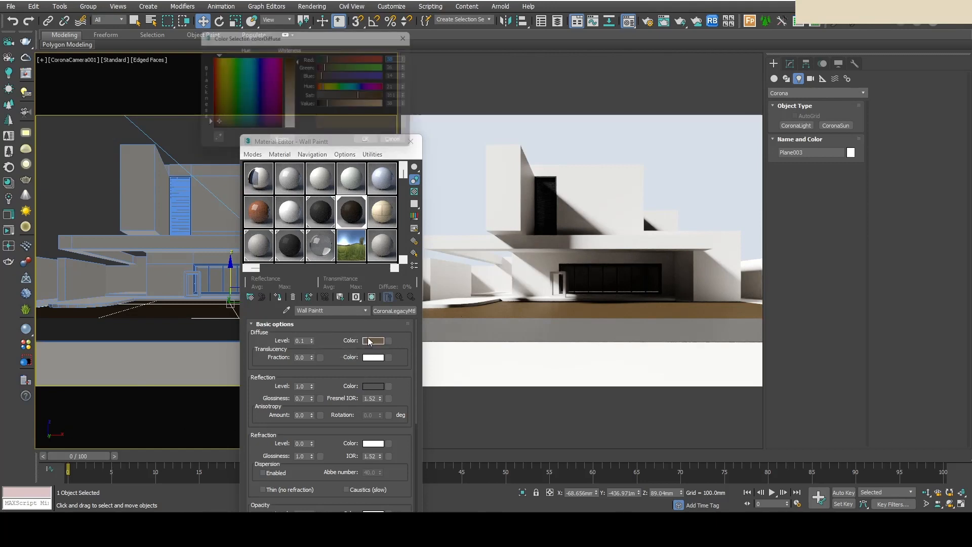
left_click(372, 341)
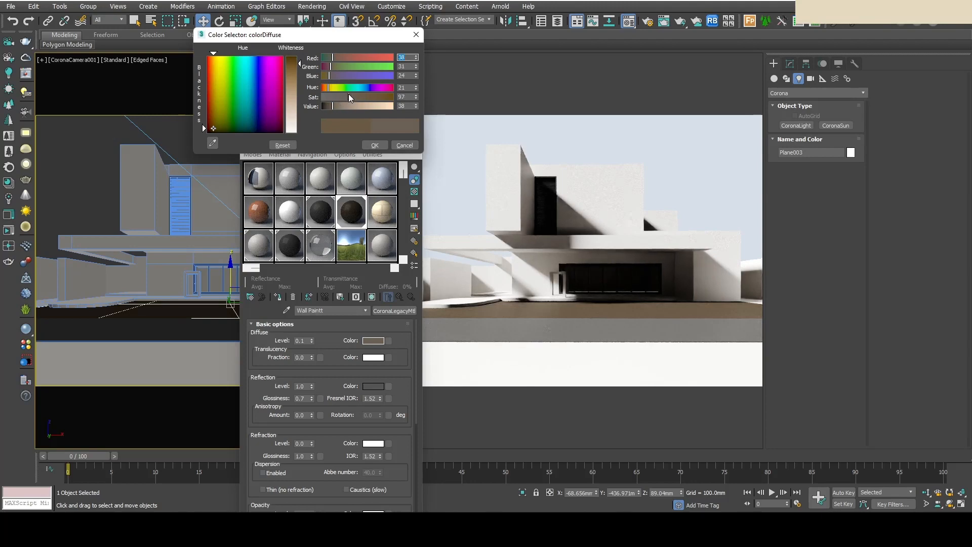
left_click(404, 144)
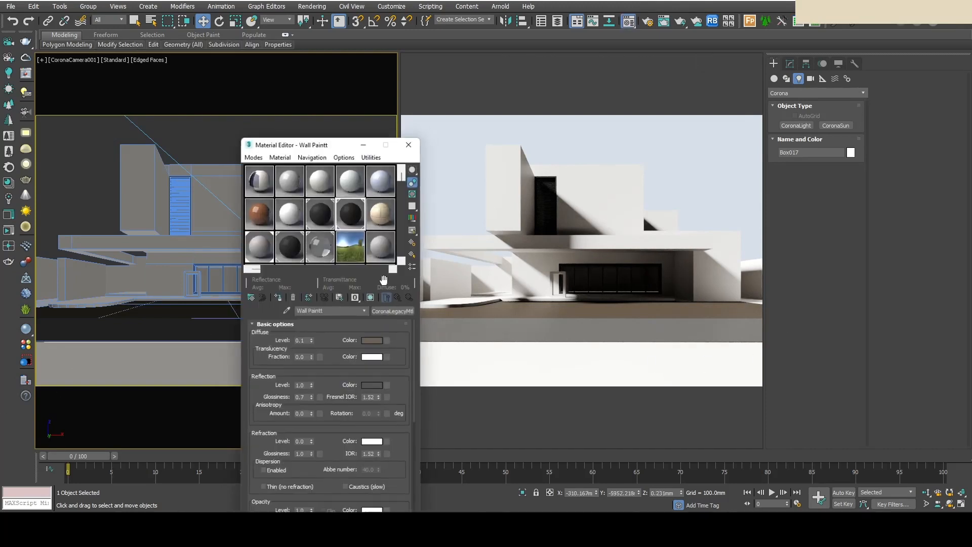
left_click(381, 214)
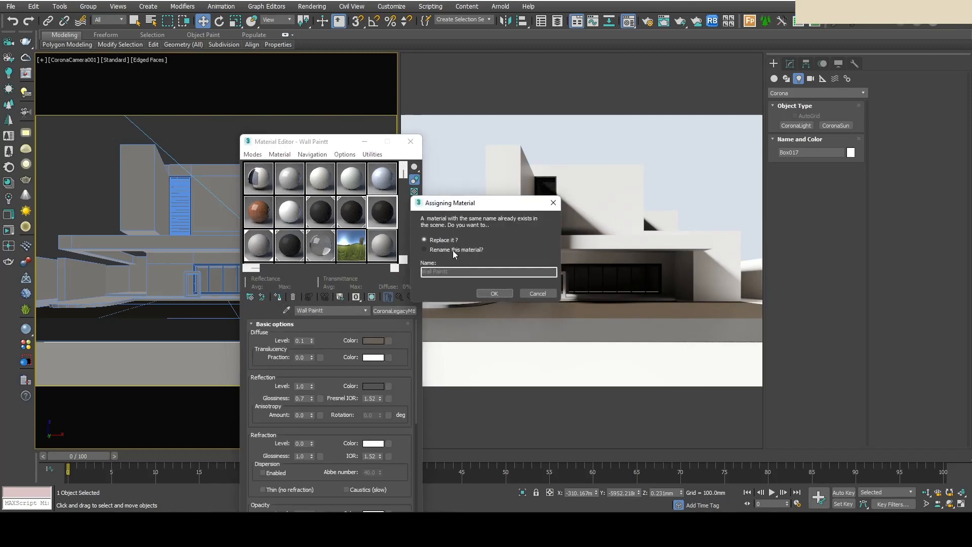
Step: Keep the lawn material as a renamed copy and set its diffuse to a muted, darker green
left_click(495, 293)
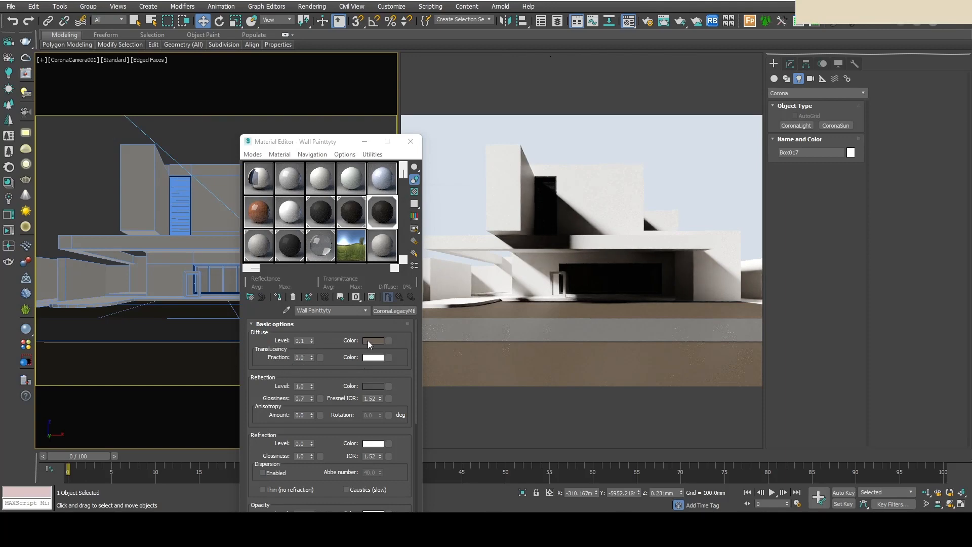
left_click(374, 340)
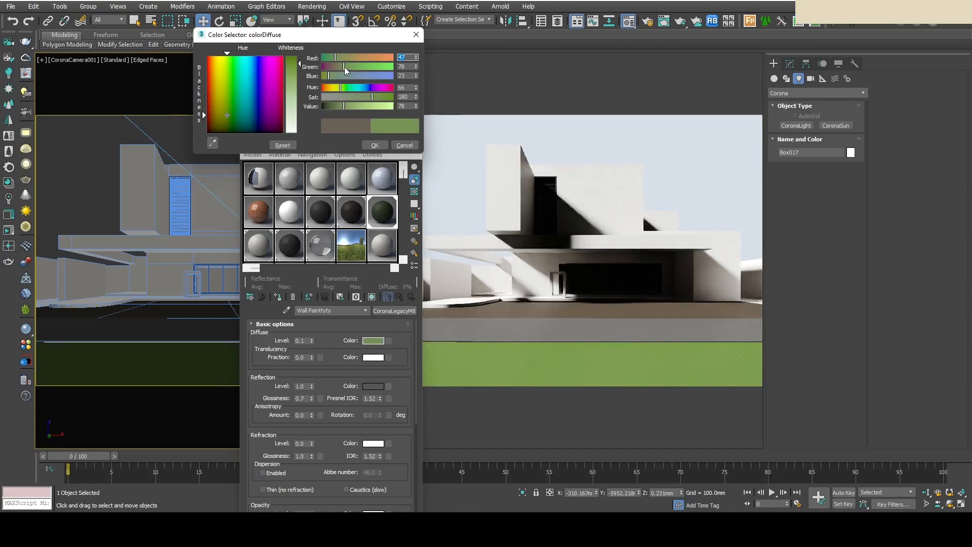
left_click_drag(344, 66, 347, 62)
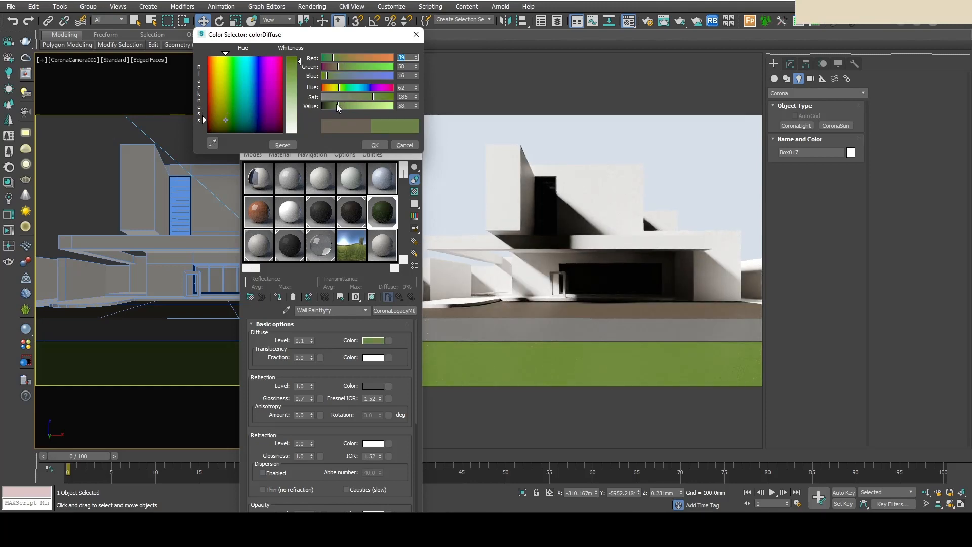
left_click_drag(371, 96, 359, 96)
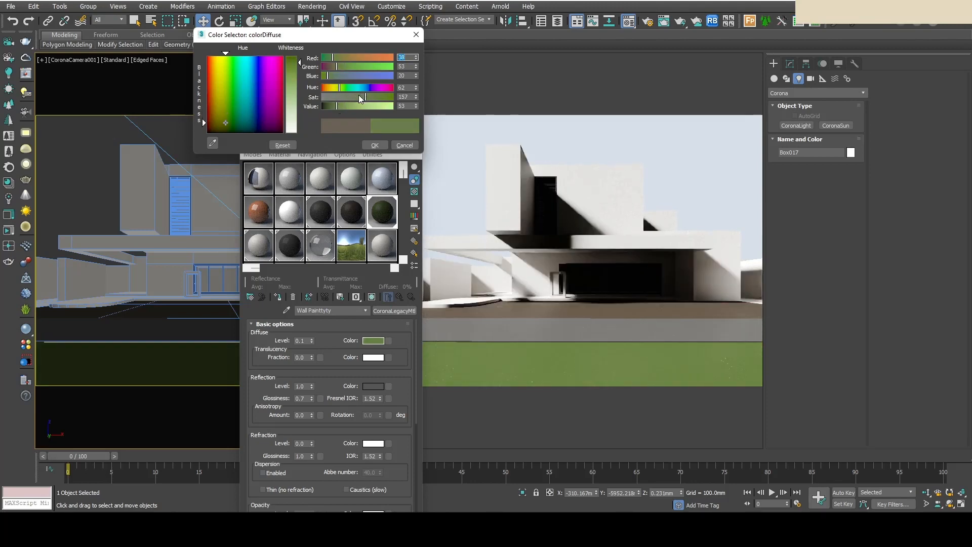
left_click_drag(360, 98, 350, 97)
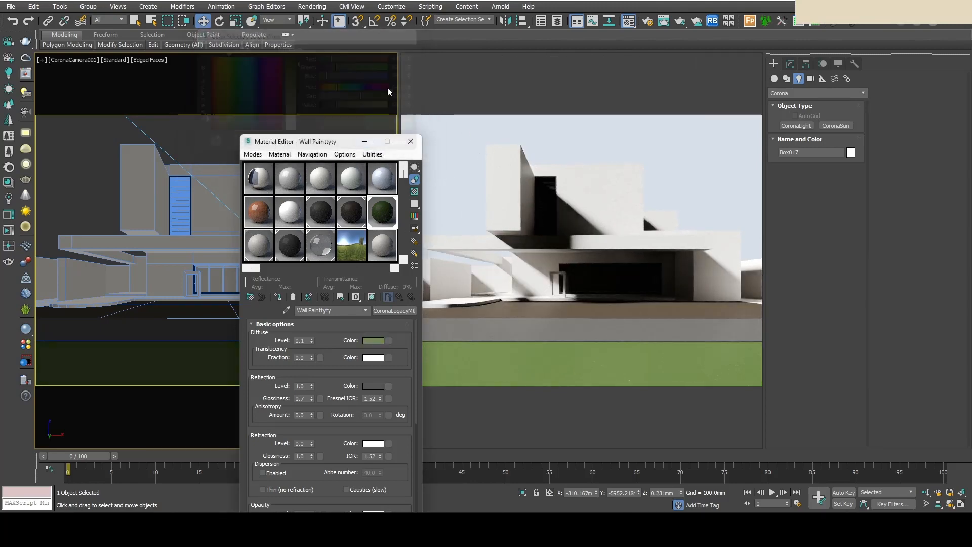
left_click(410, 142)
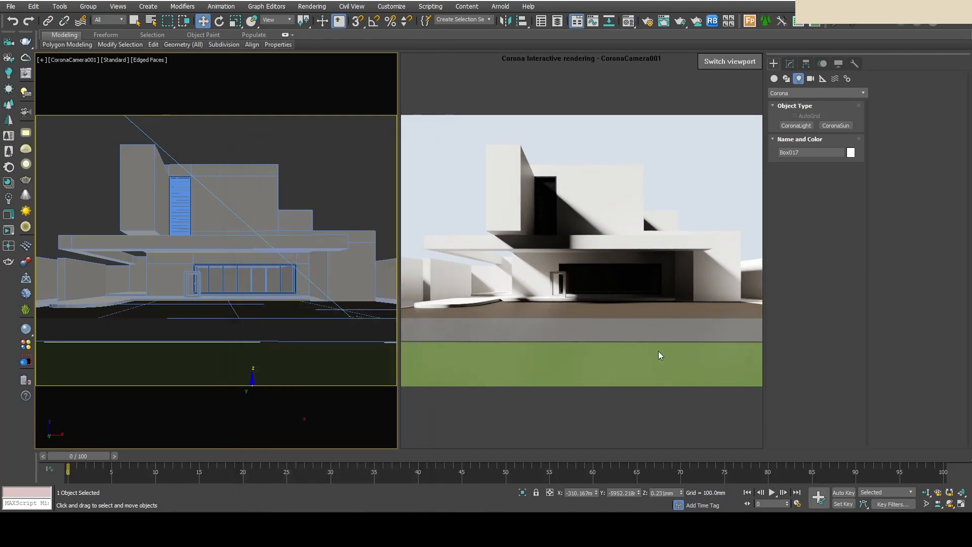
mouse_move(451, 341)
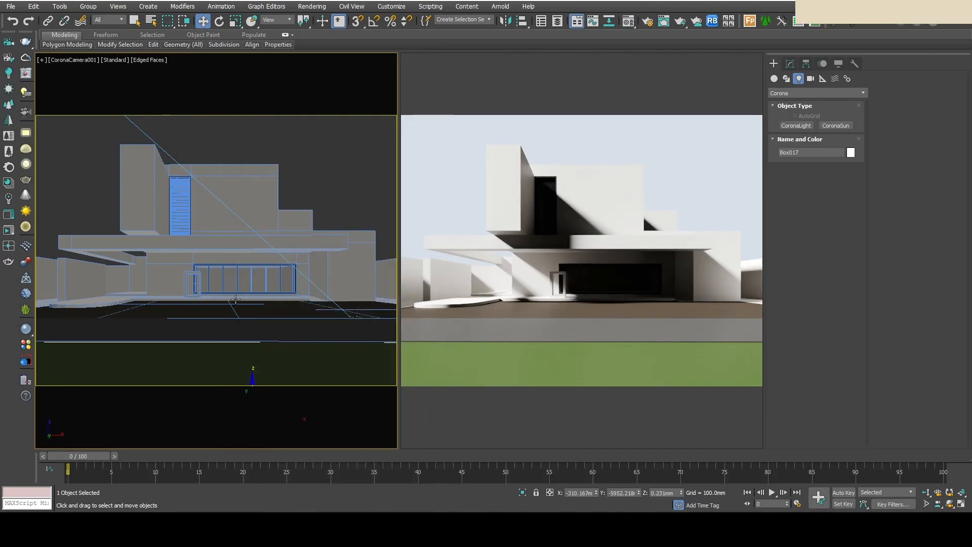
Step: Assign the dark brown Wall Paintt material to two more ground objects in front of the house
left_click(230, 292)
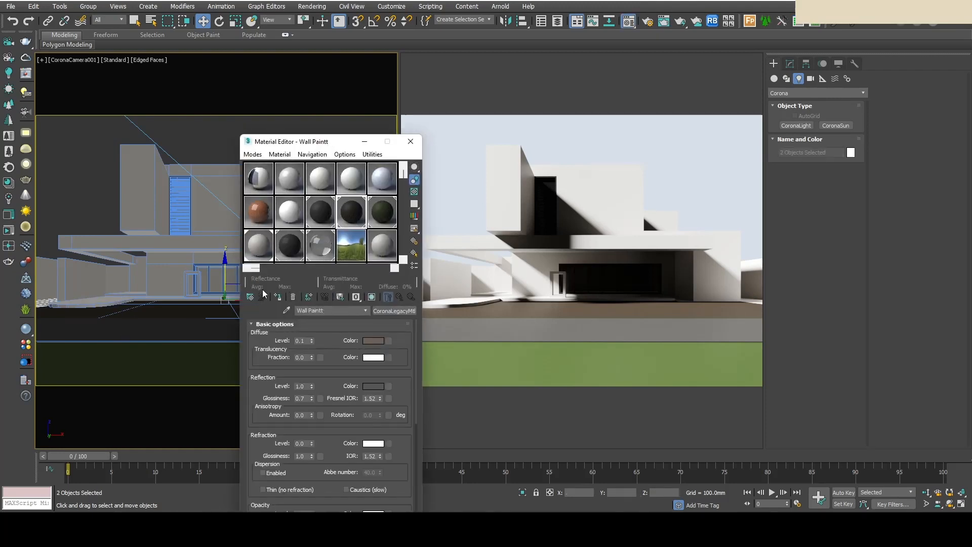
left_click(409, 142)
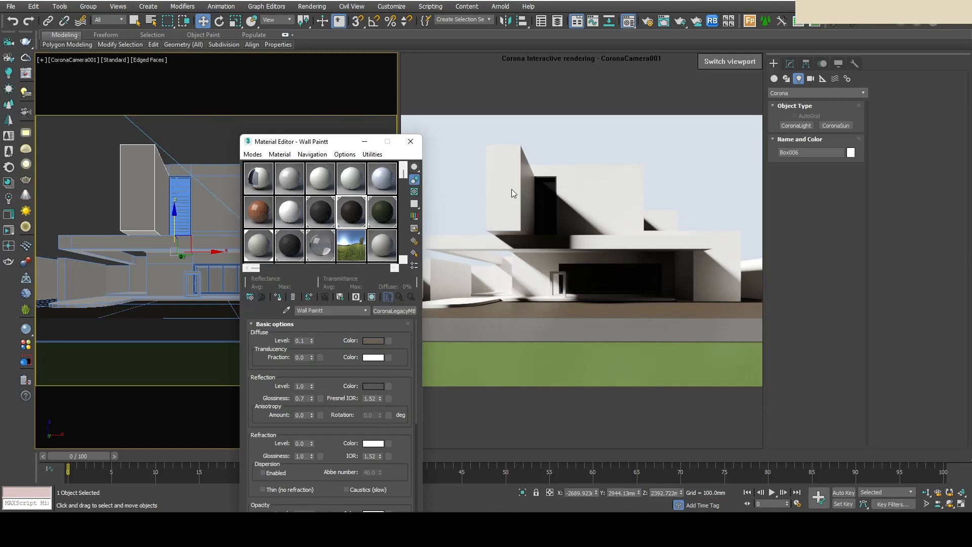
Step: Load the renamed Brushed Metal material and lower its Diffuse Level from 1.0 to 0.2
left_click_drag(298, 142, 280, 154)
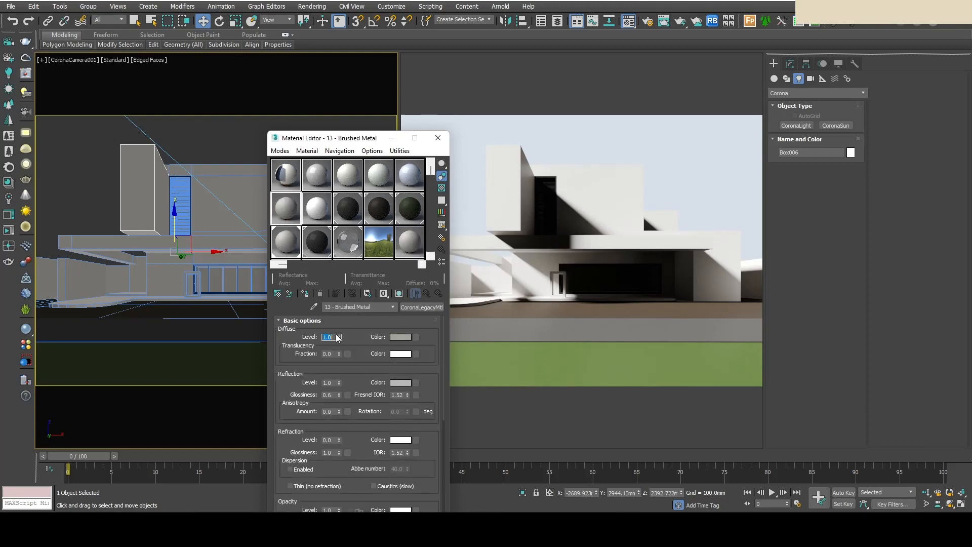
left_click(340, 338)
type("0.5")
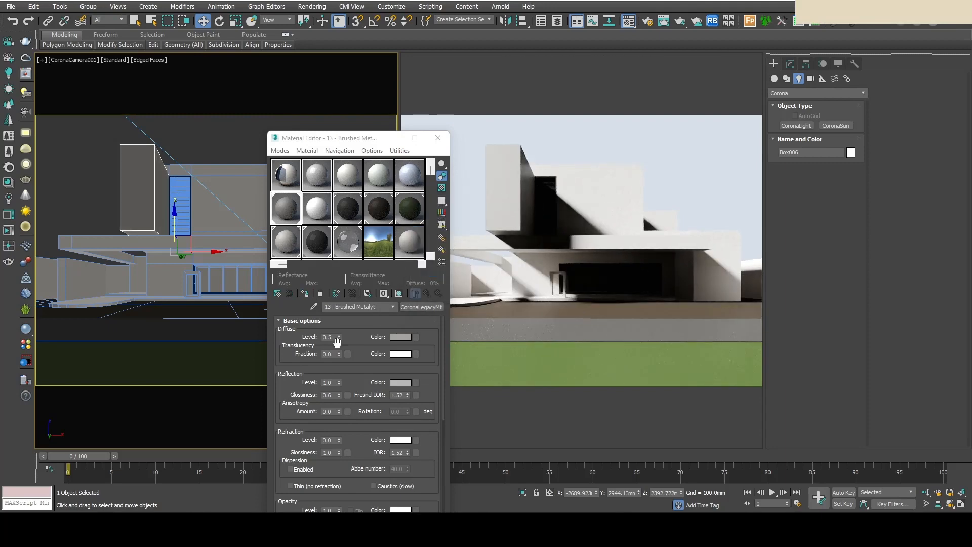
triple_click(327, 336)
type("0.2")
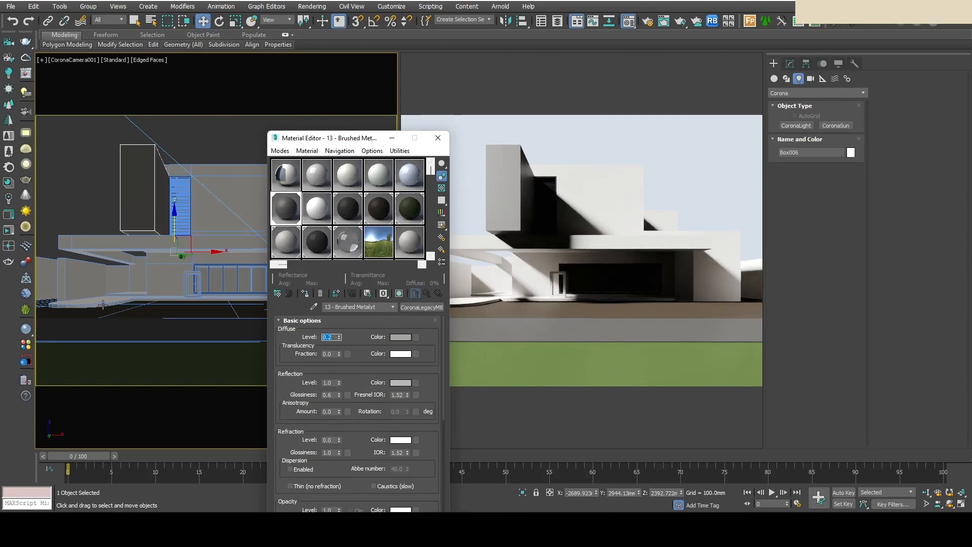
left_click_drag(332, 138, 321, 138)
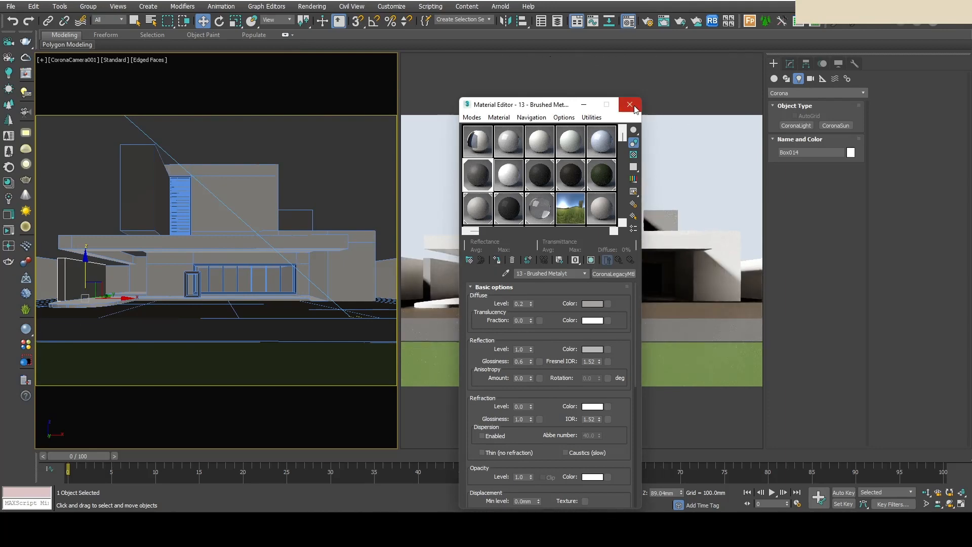
Step: Close the material editor and stop the interactive Corona render from the viewport menu
left_click(629, 104)
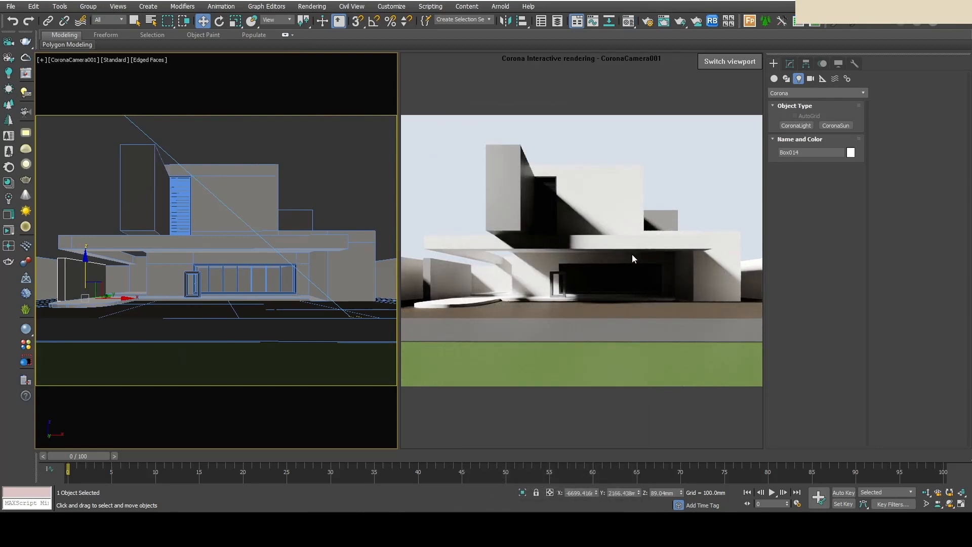
mouse_move(675, 242)
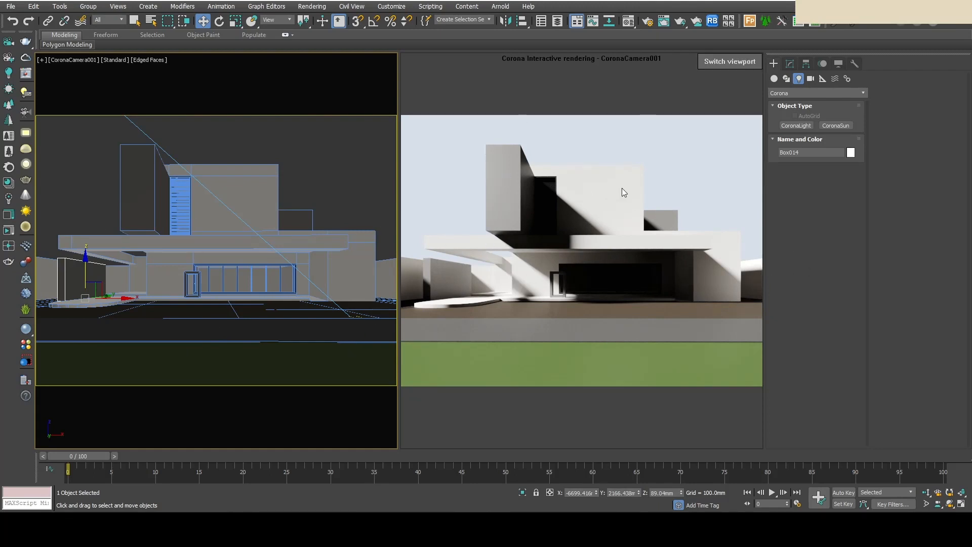
right_click(624, 193)
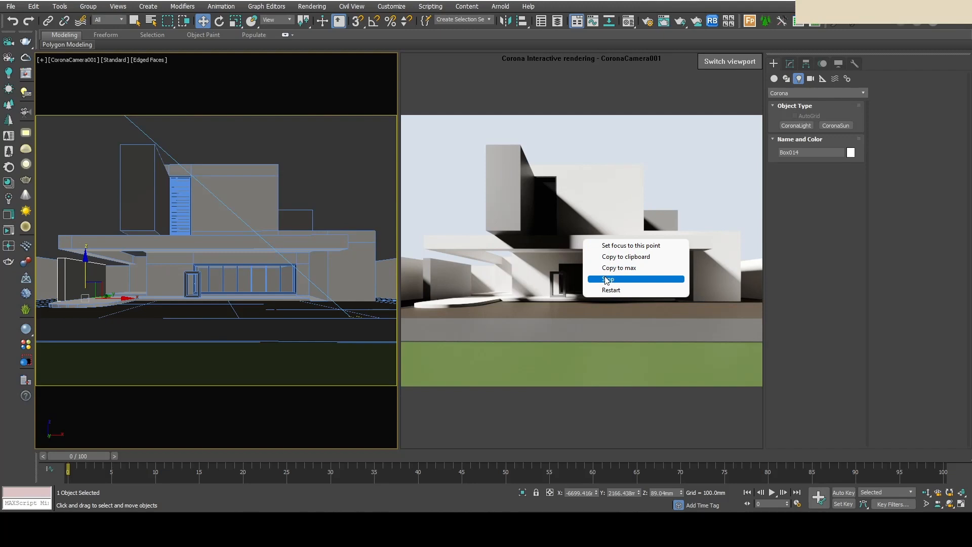
left_click(609, 279)
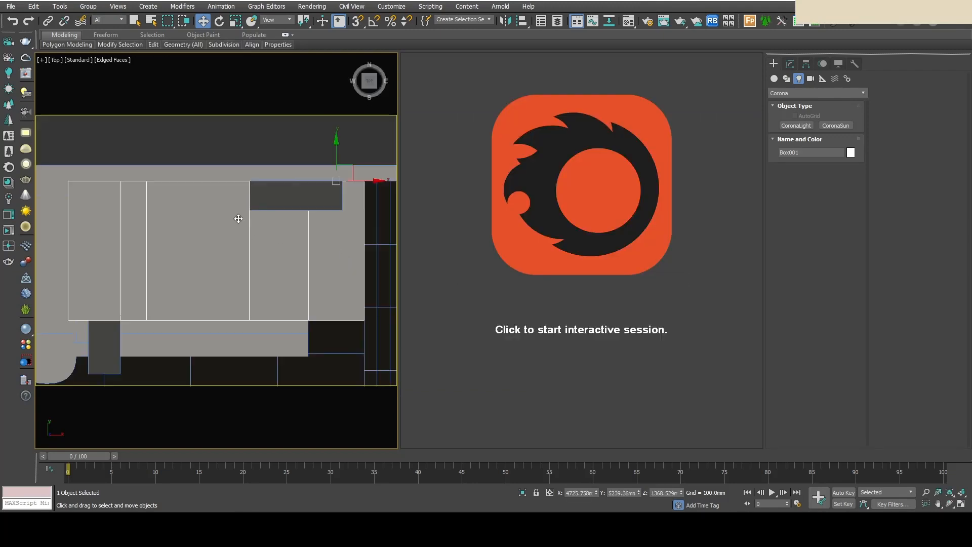
Step: Create a rectangular CoronaLight behind the front window and start the interactive camera render
left_click(797, 125)
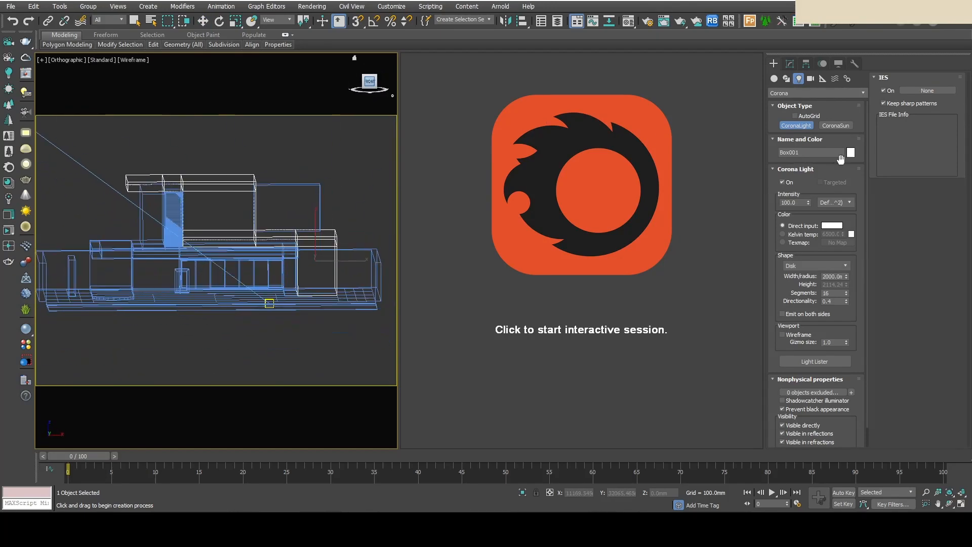
left_click(846, 265)
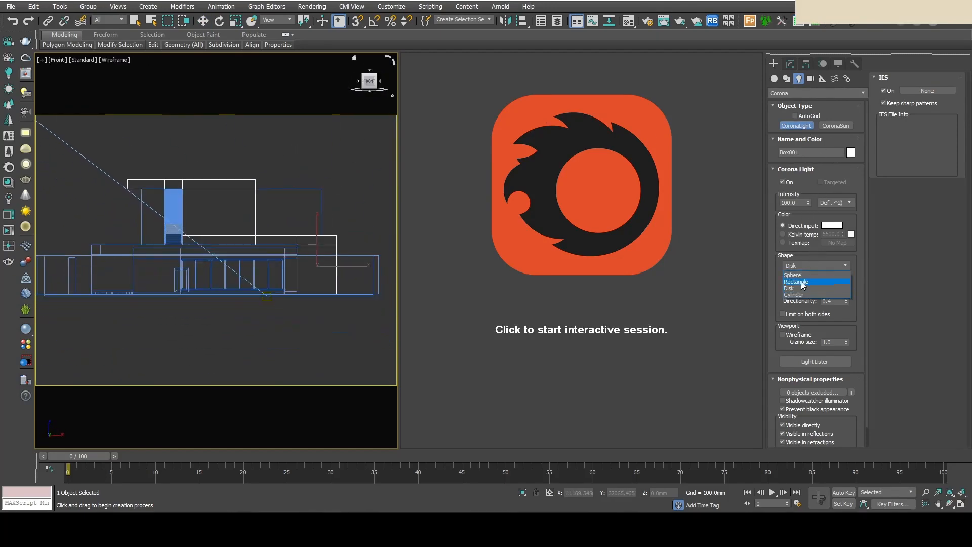
left_click(797, 282)
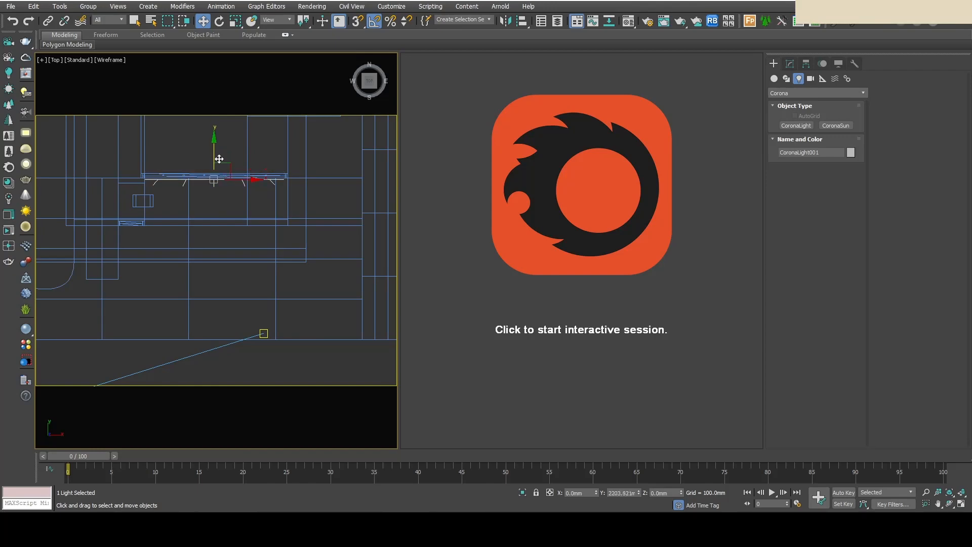
mouse_move(219, 159)
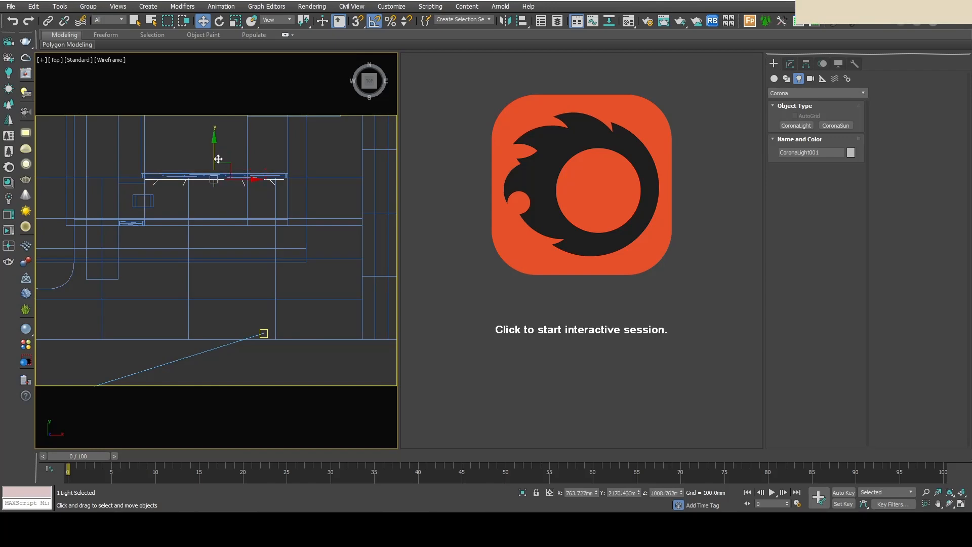
left_click(582, 330)
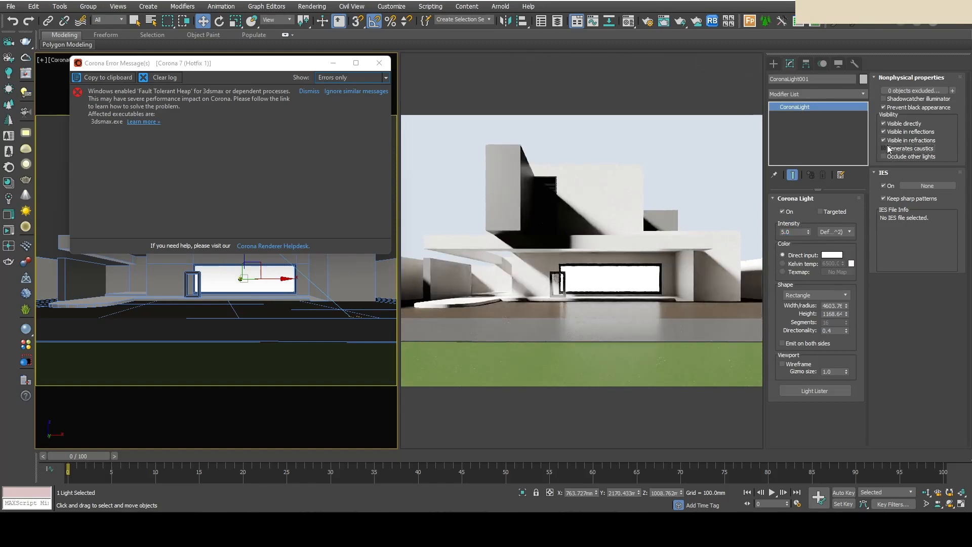
Step: Hide the front window light panel from direct view in the render
left_click(884, 123)
type("3800")
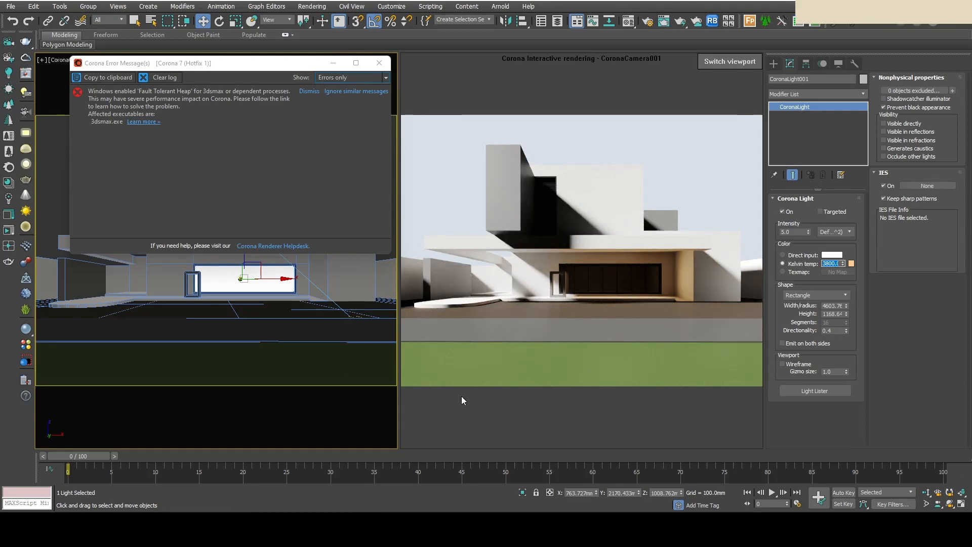
mouse_move(446, 394)
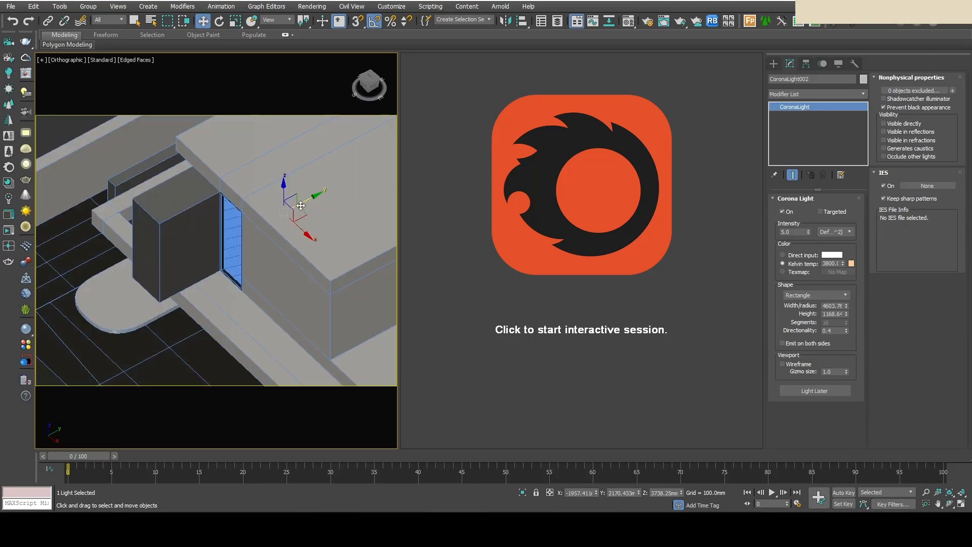
Step: Set the tall window light to emit on both sides at intensity 2.0, toggling it off and on to compare
left_click(581, 329)
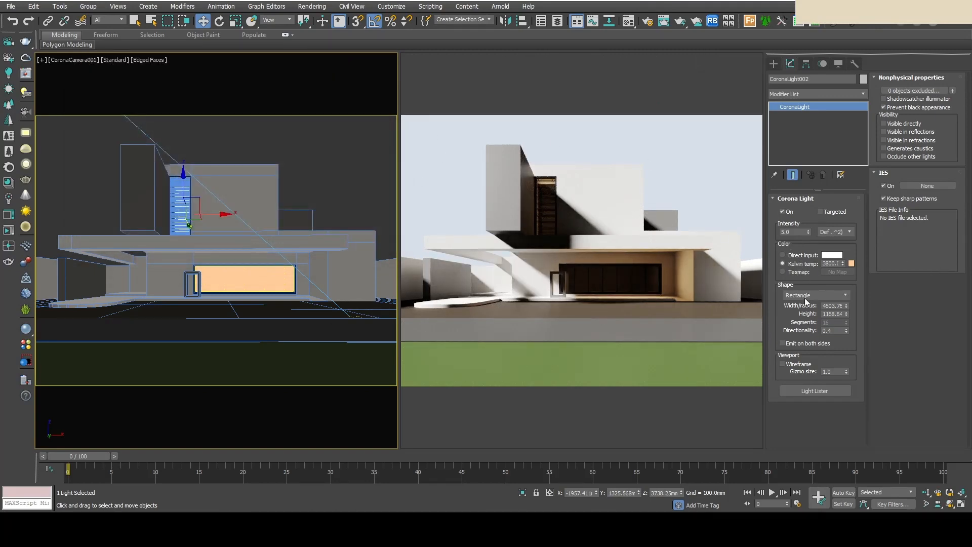
left_click(782, 343)
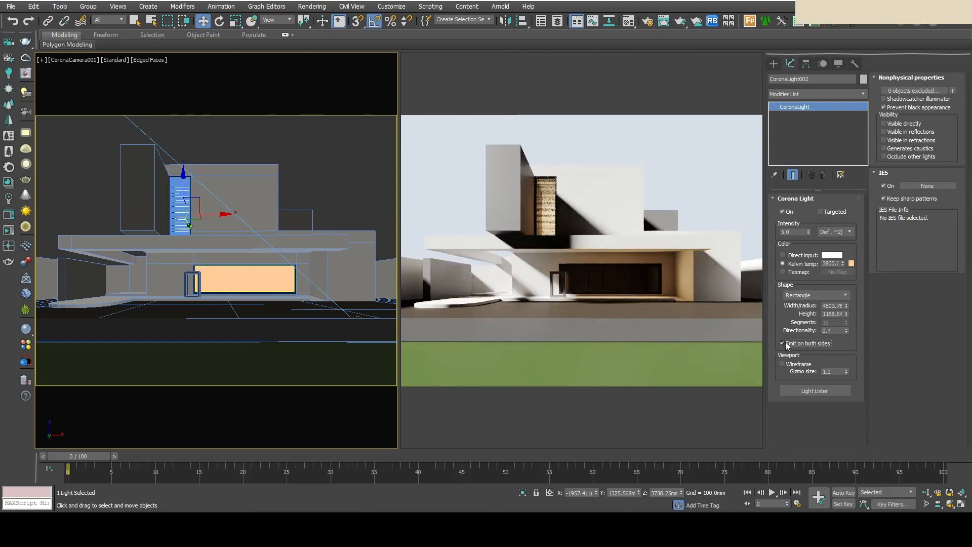
left_click(783, 343)
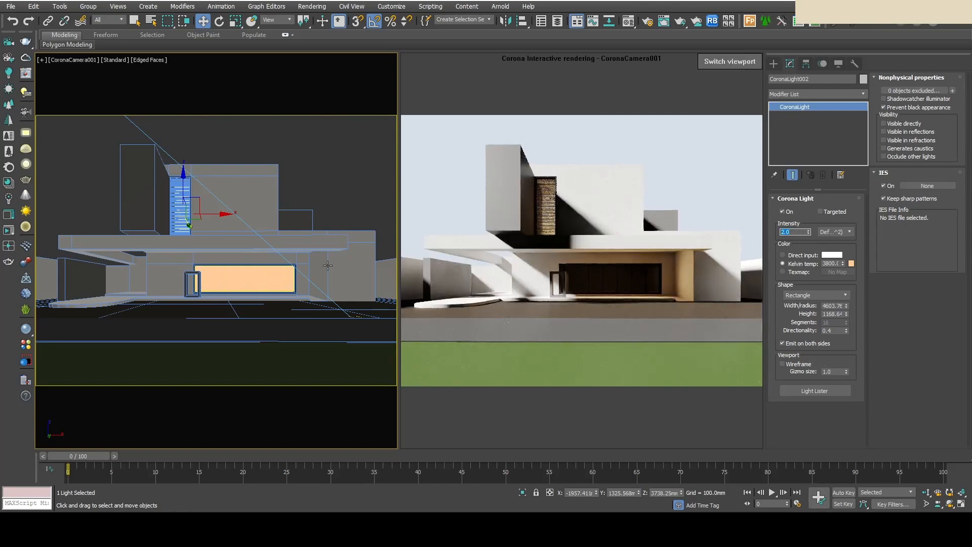
key("t")
type("2")
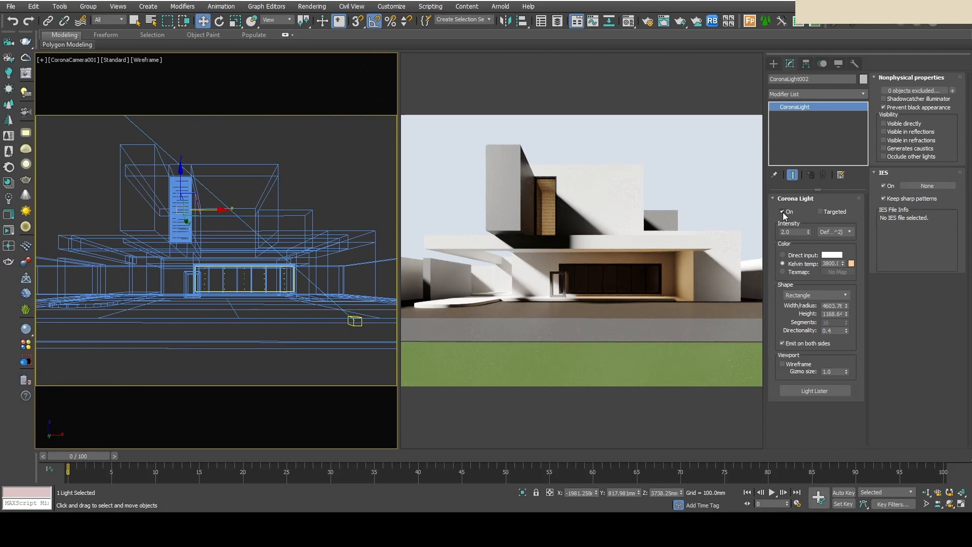
left_click(783, 212)
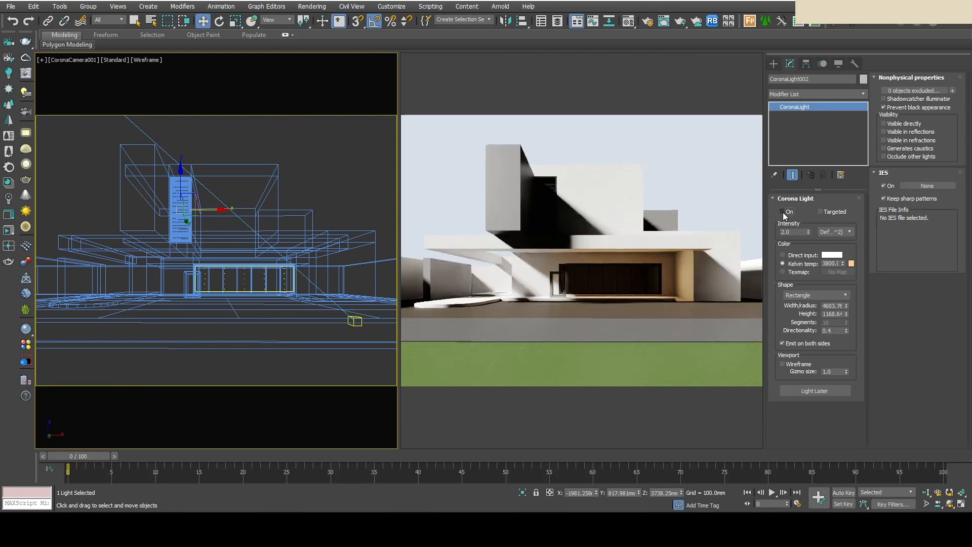
left_click(784, 211)
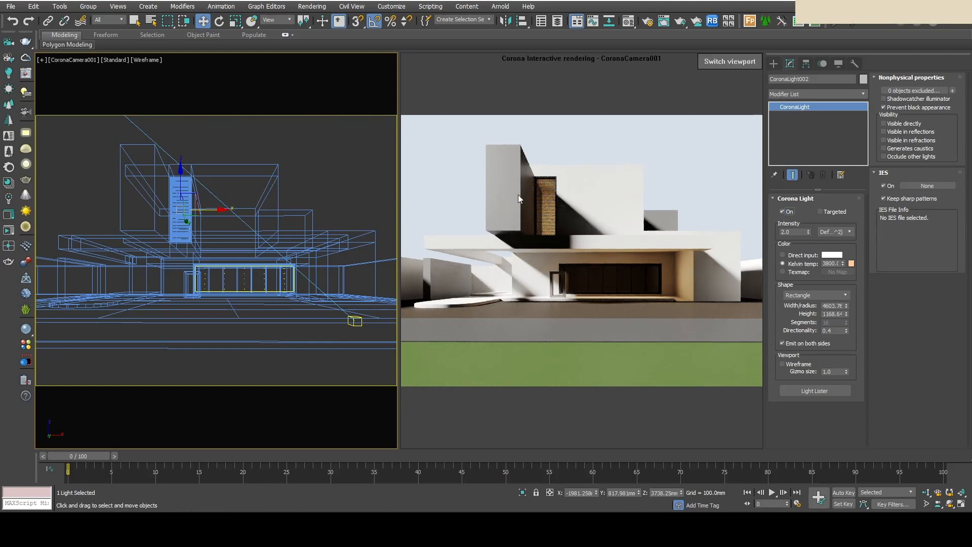
mouse_move(670, 191)
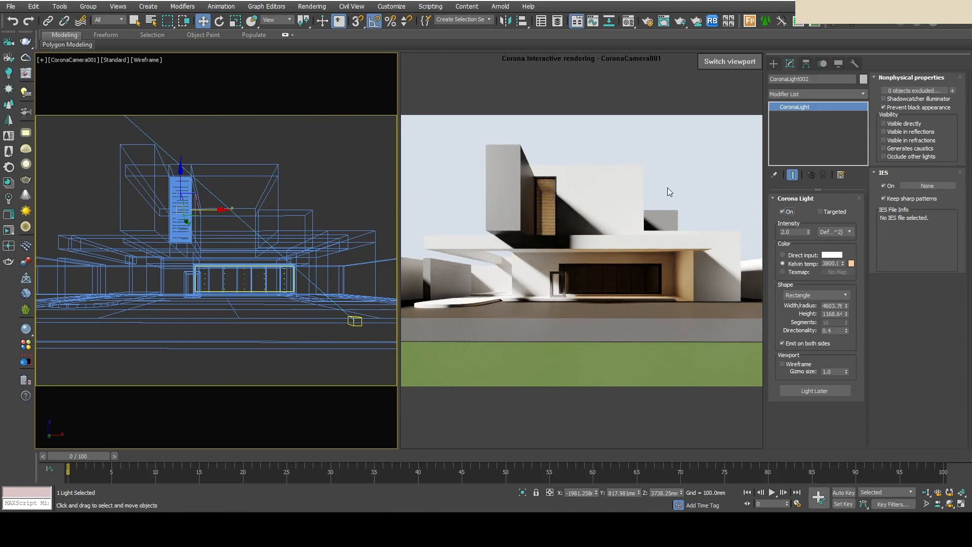
mouse_move(610, 215)
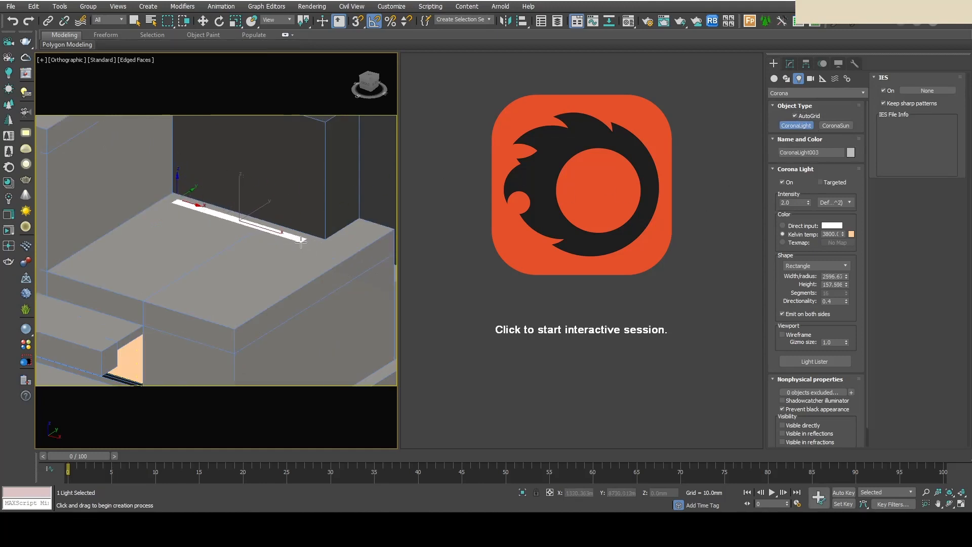
Step: Draw a thin strip CoronaLight on the upper slab, restart the render and dismiss the Corona error
left_click(217, 20)
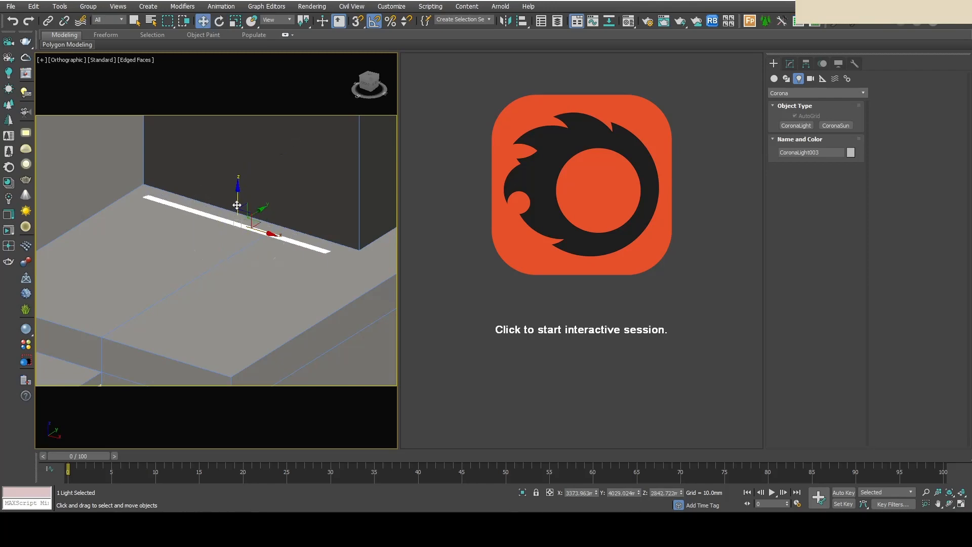
left_click(581, 330)
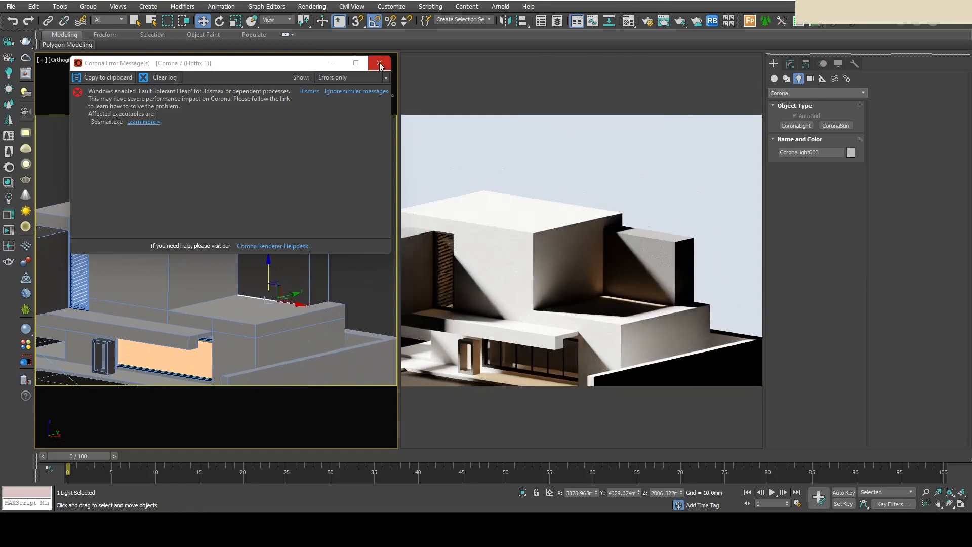
left_click(380, 63)
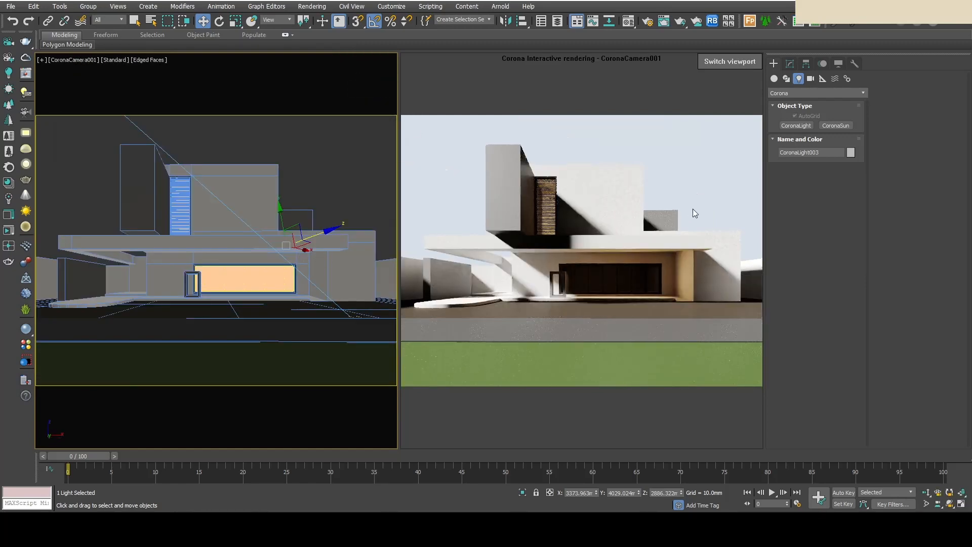
left_click(790, 63)
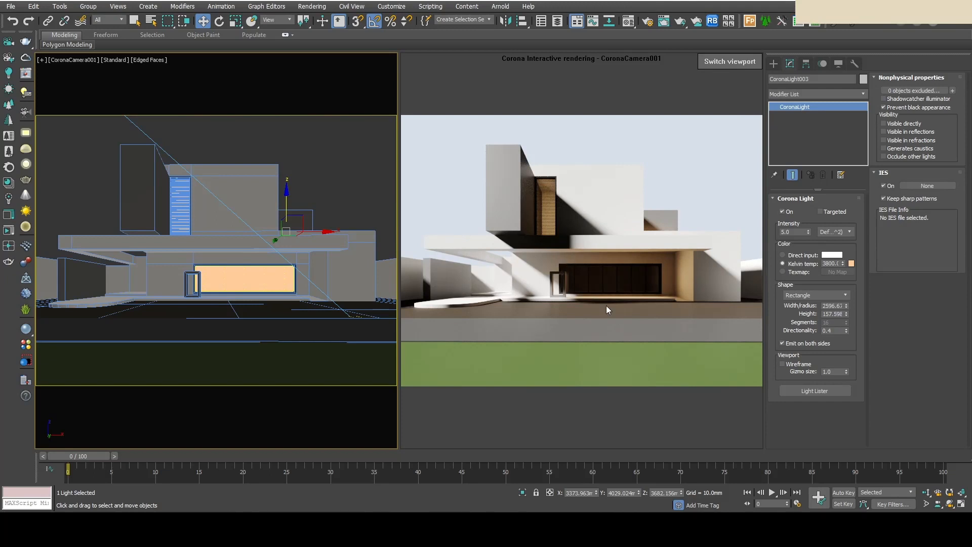
mouse_move(372, 202)
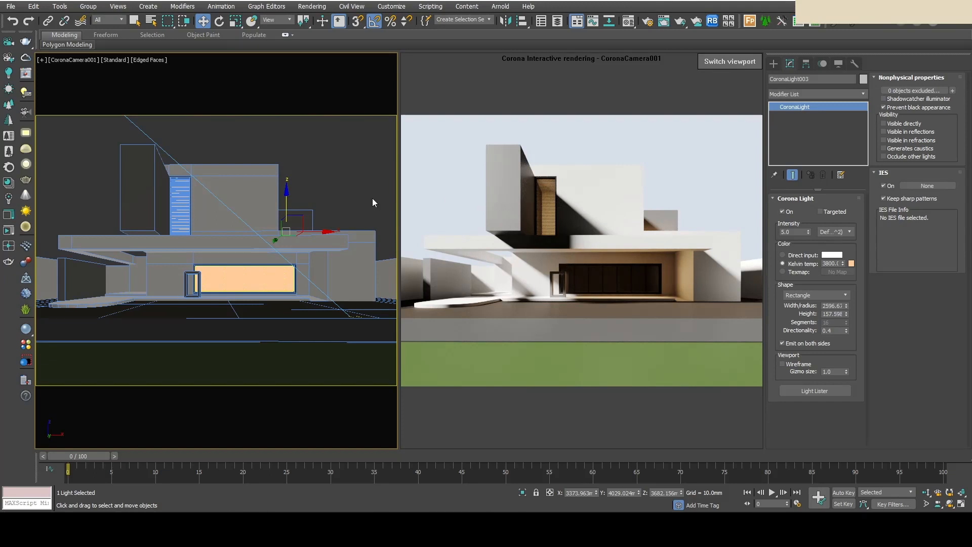
Step: Select the upper box of the house and stop the running interactive render
left_click(249, 186)
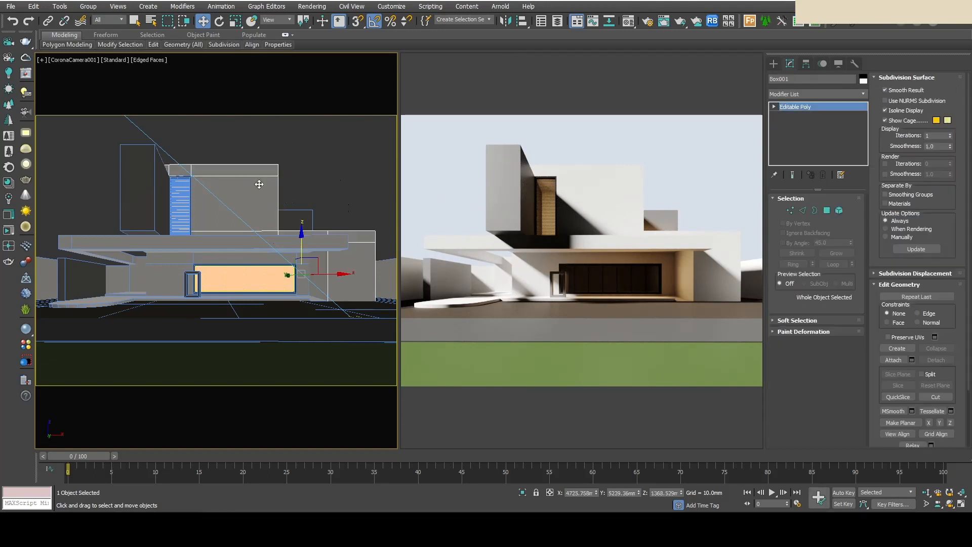
left_click(773, 62)
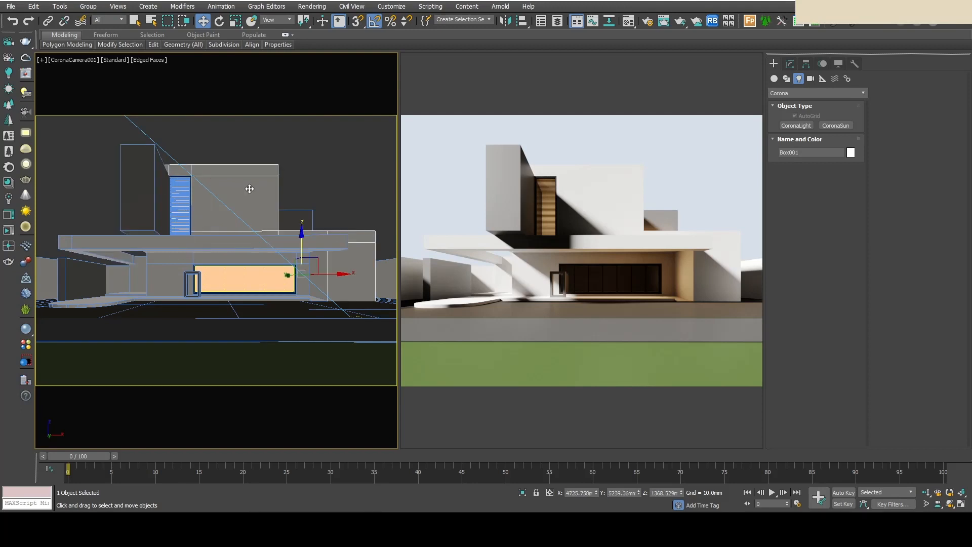
mouse_move(350, 196)
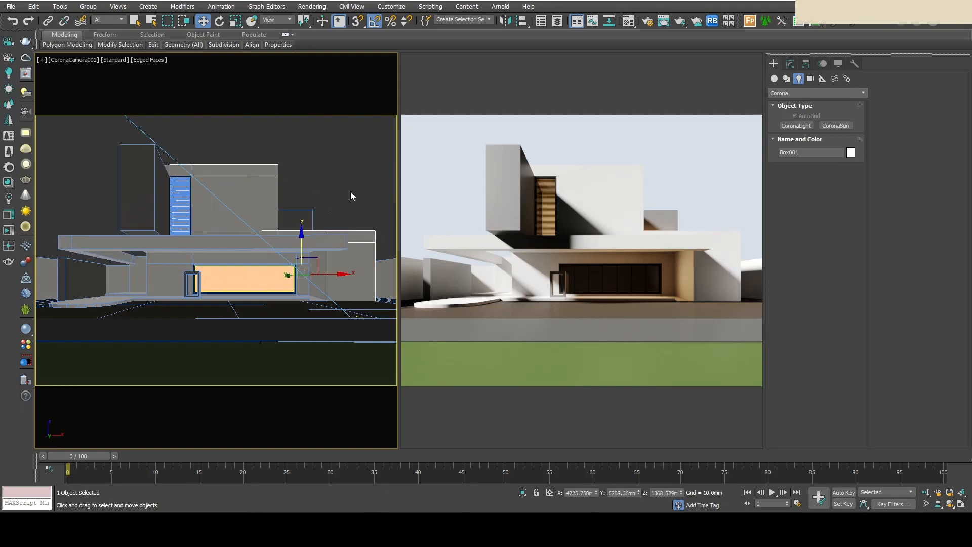
right_click(645, 261)
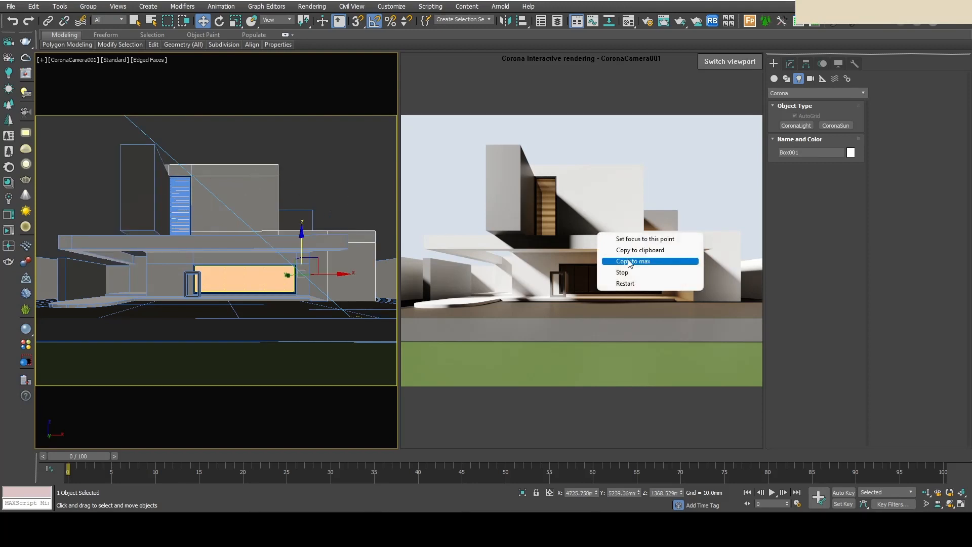
mouse_move(622, 272)
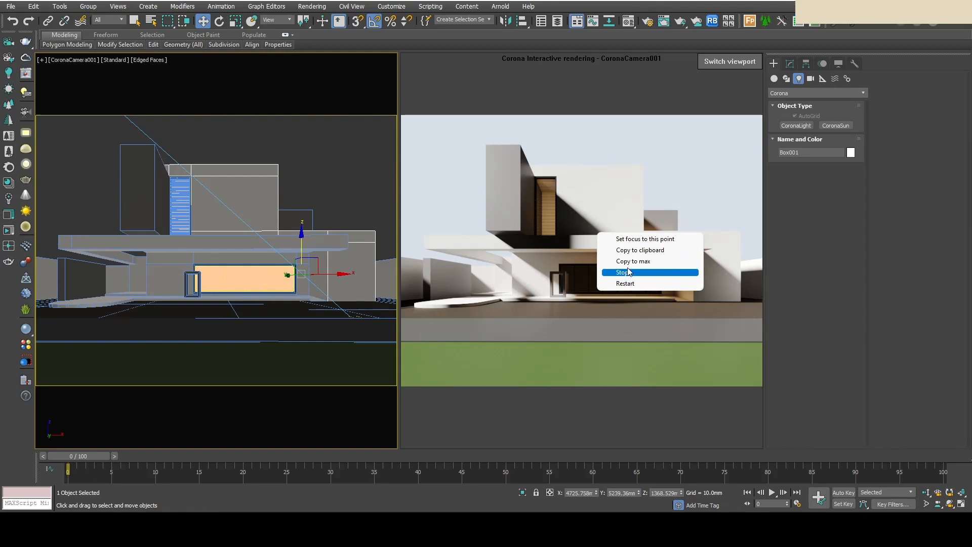
left_click(623, 272)
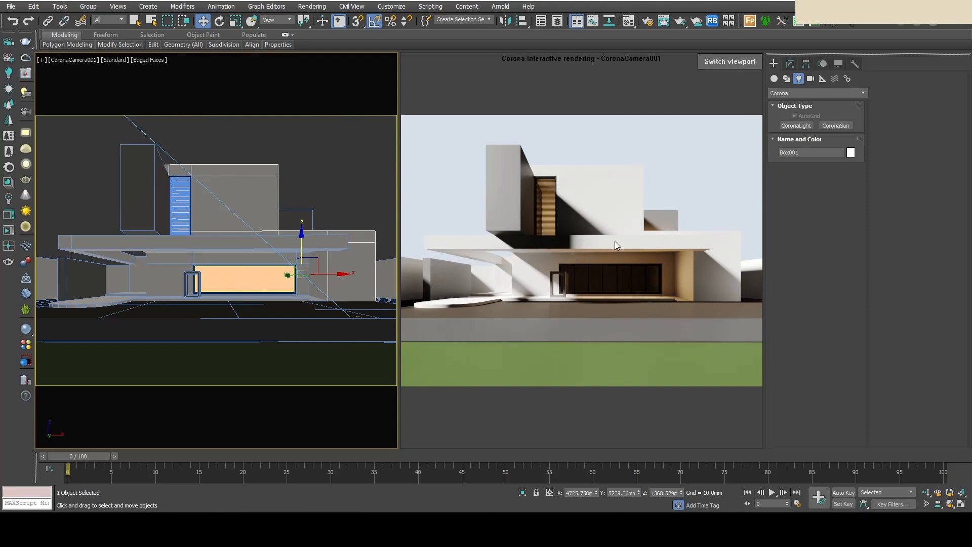
mouse_move(618, 233)
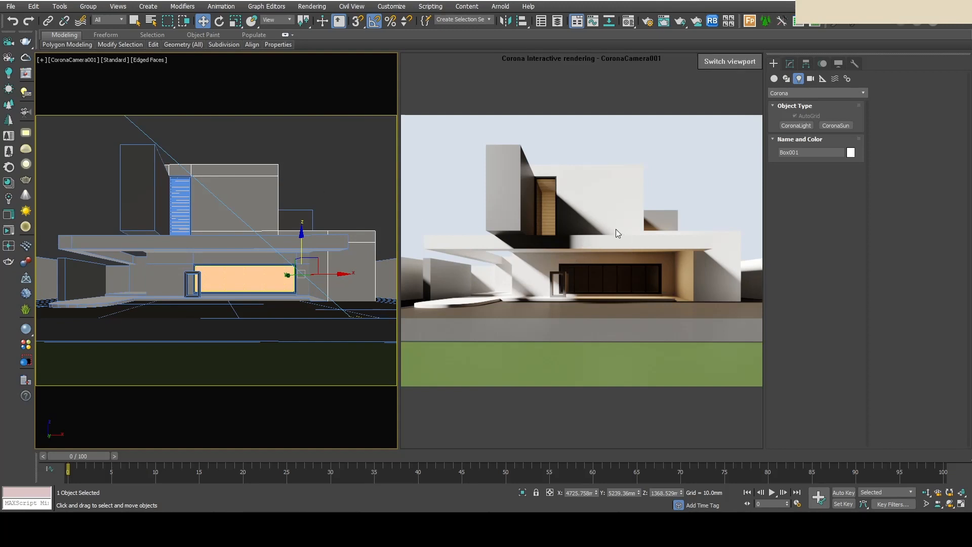
mouse_move(502, 262)
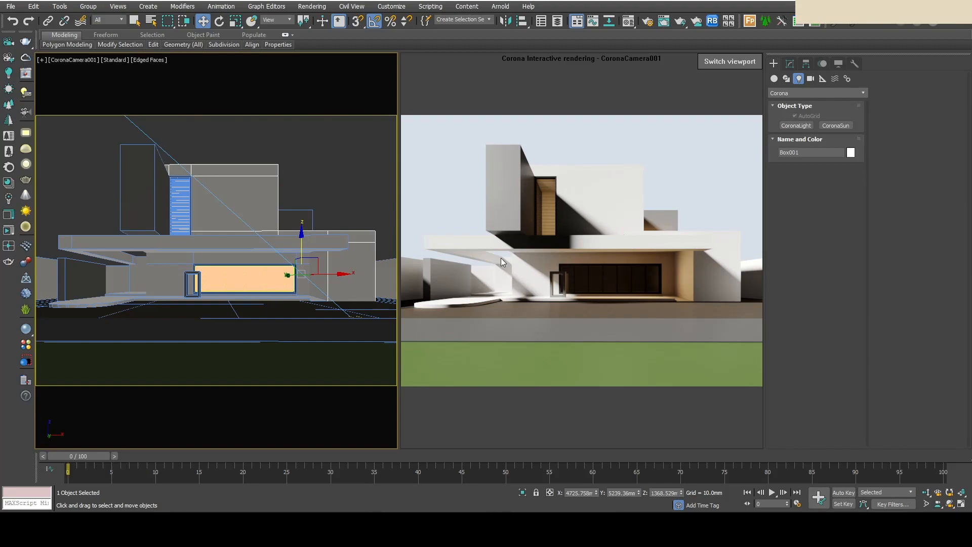